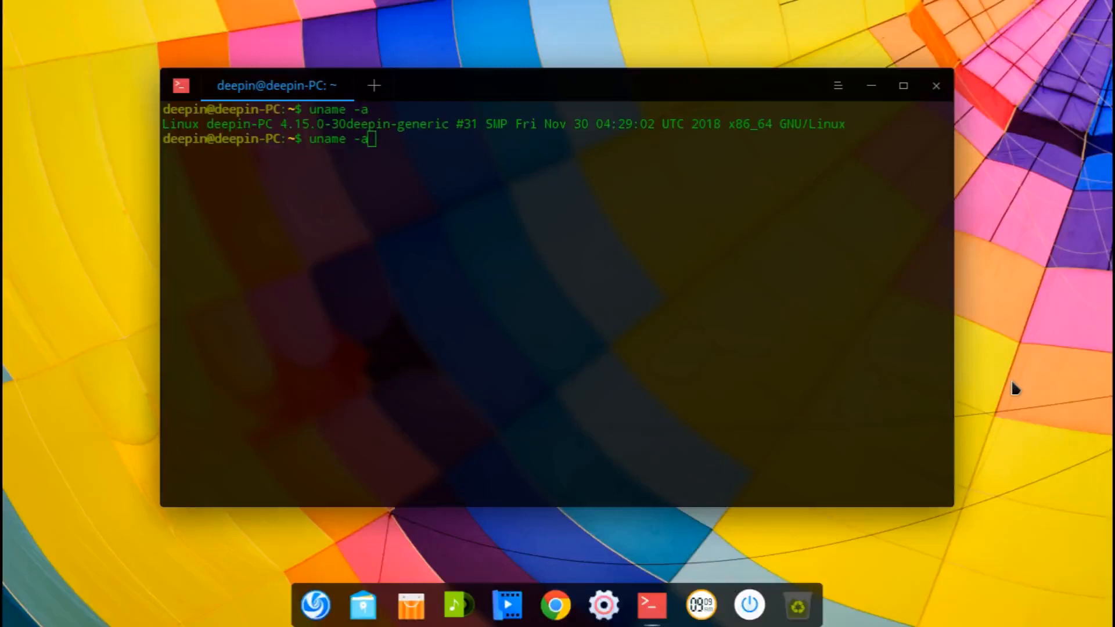
mouse_move(550, 267)
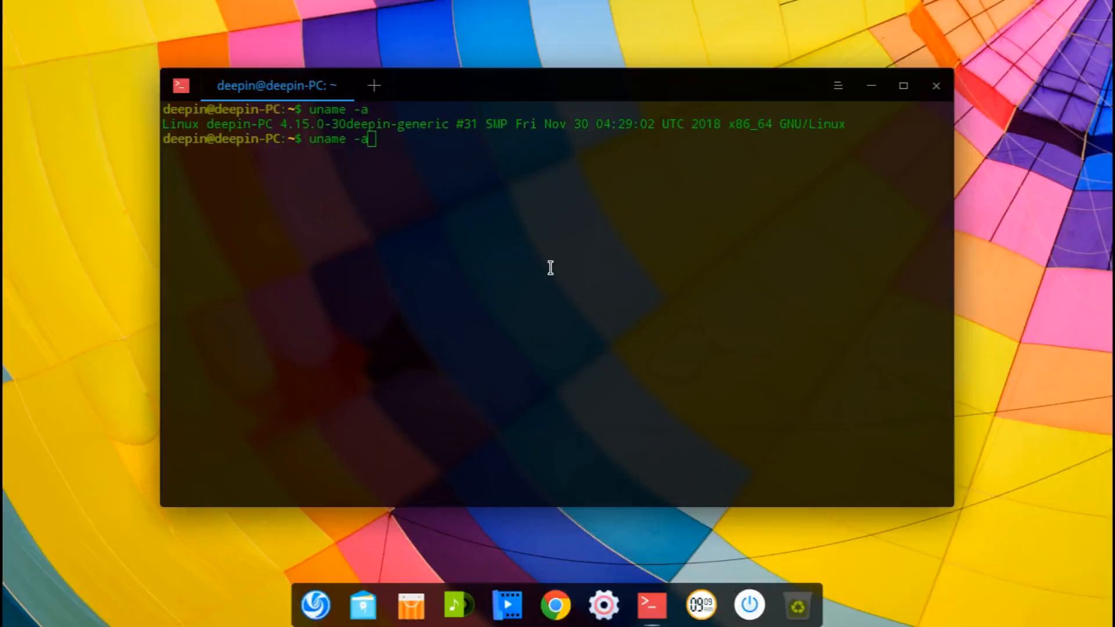
mouse_move(273, 118)
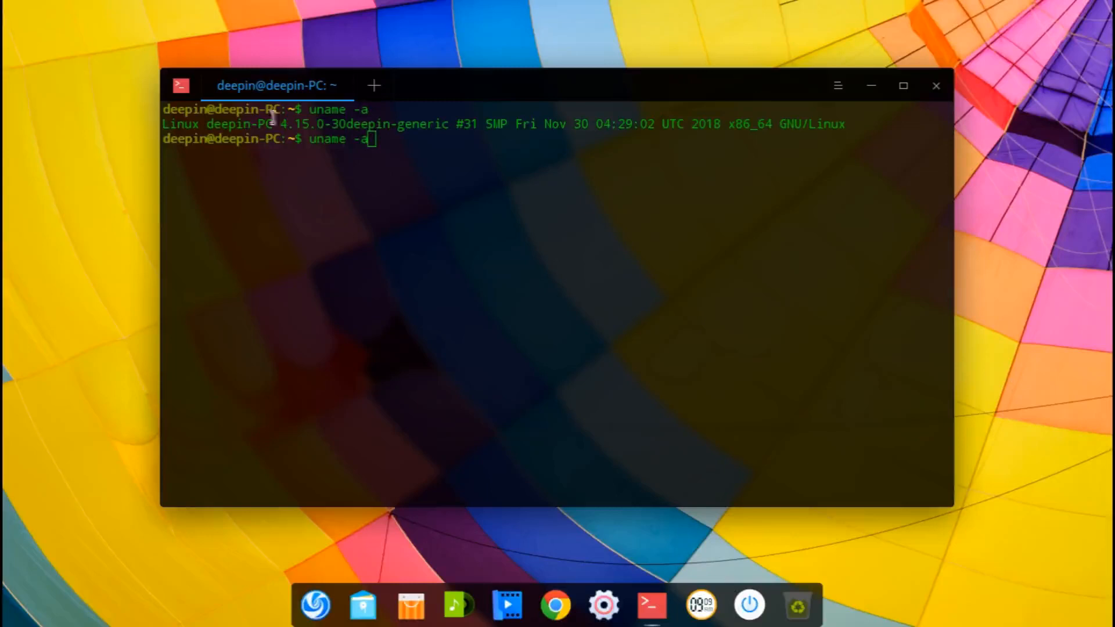
mouse_move(582, 243)
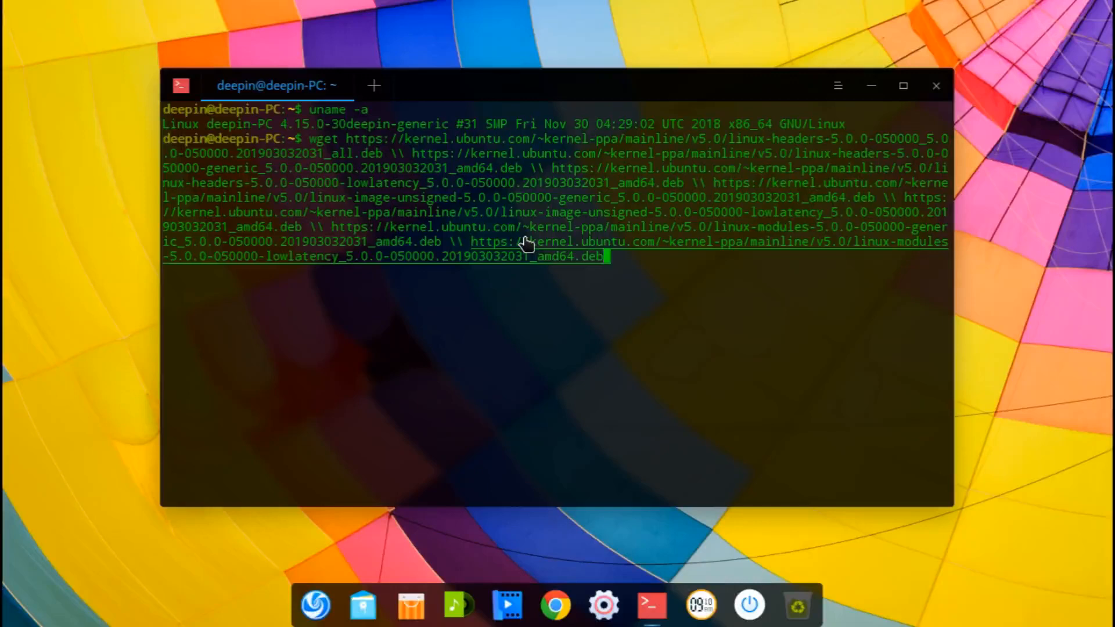
mouse_move(541, 305)
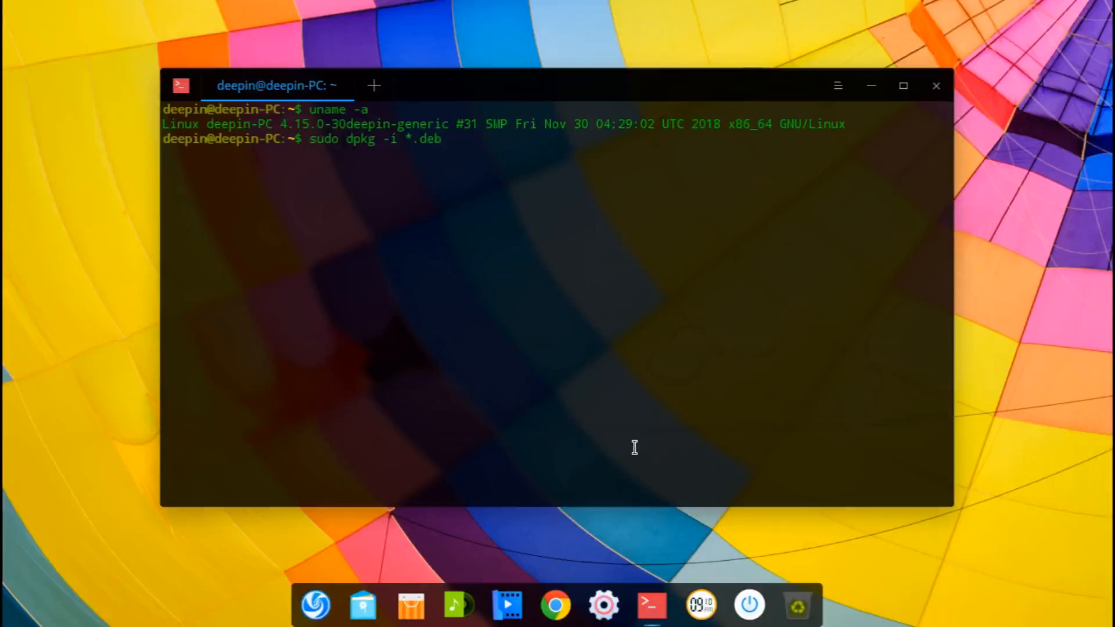
Step: Run sudo dpkg -i *.deb to install the downloaded 5.0.0 kernel packages
key("Return")
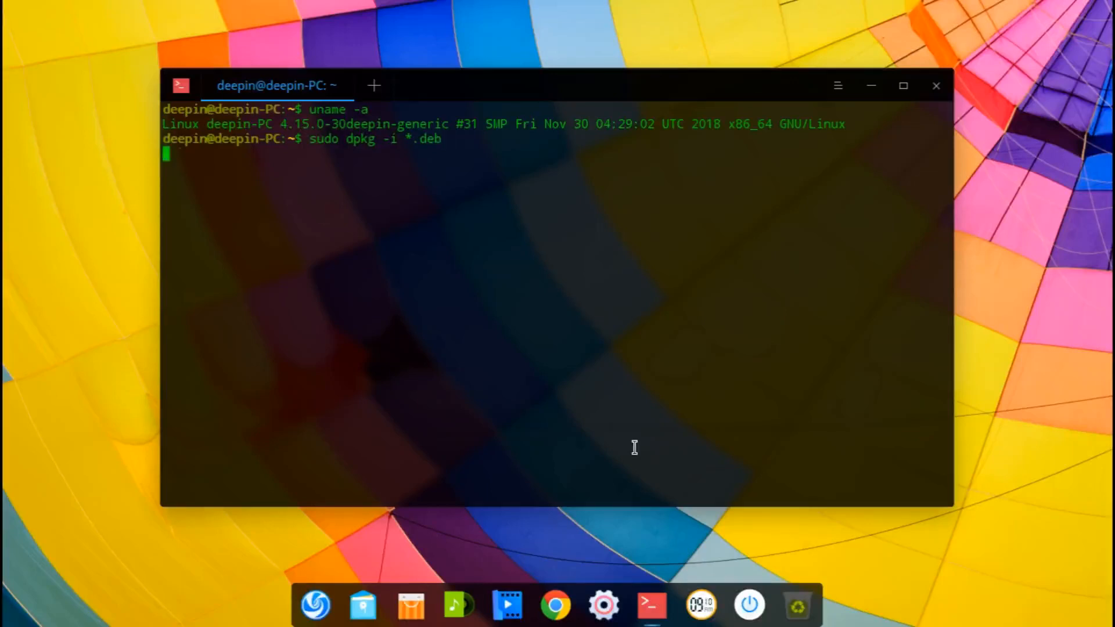
key("Return")
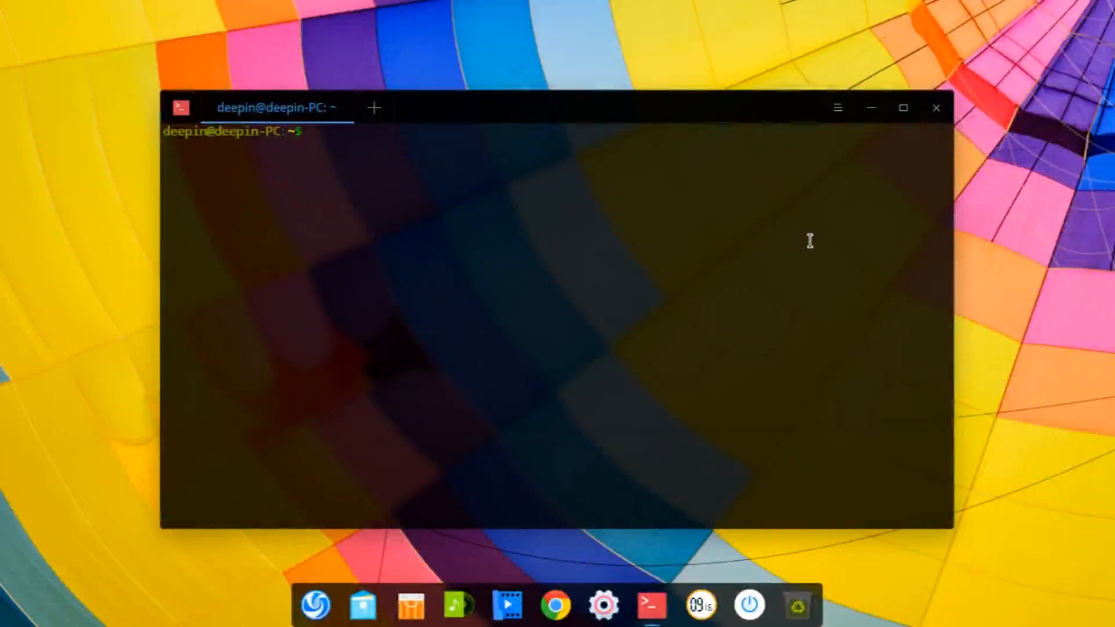
Step: Run uname -a, highlight kernel 5.0.0-050000-lowlatency in the output, and close the terminal
type("uname -a")
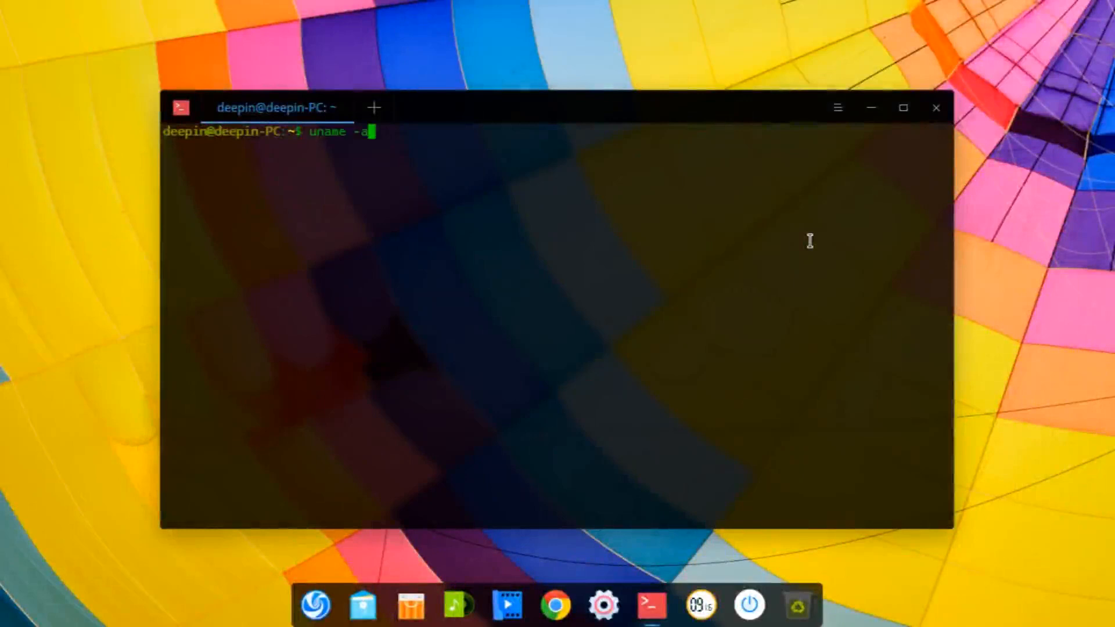
key("Return")
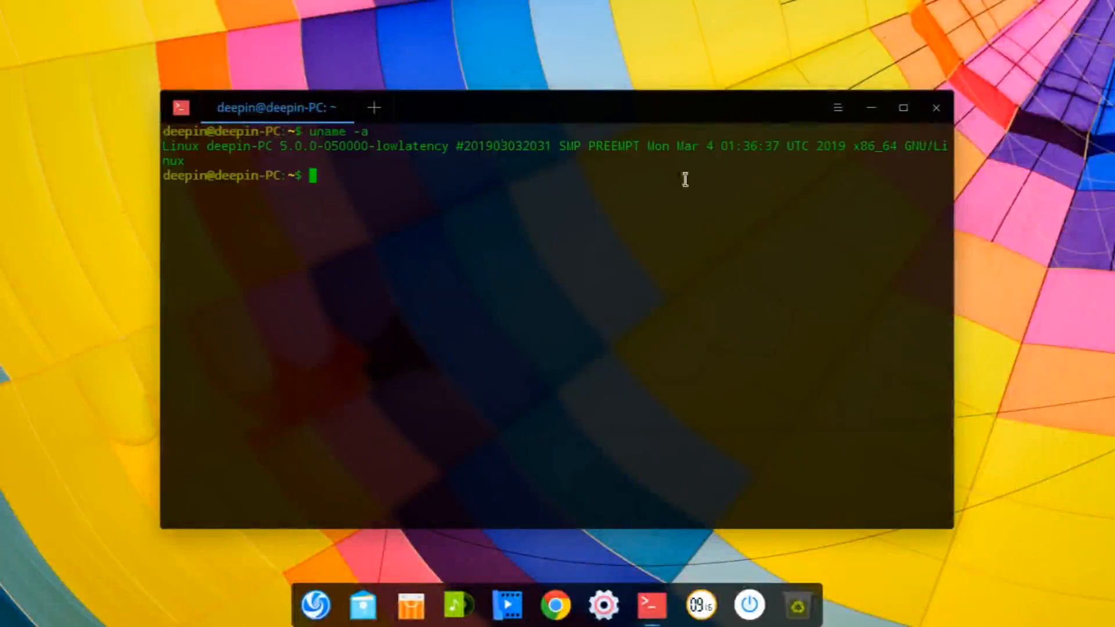
left_click_drag(274, 147, 402, 149)
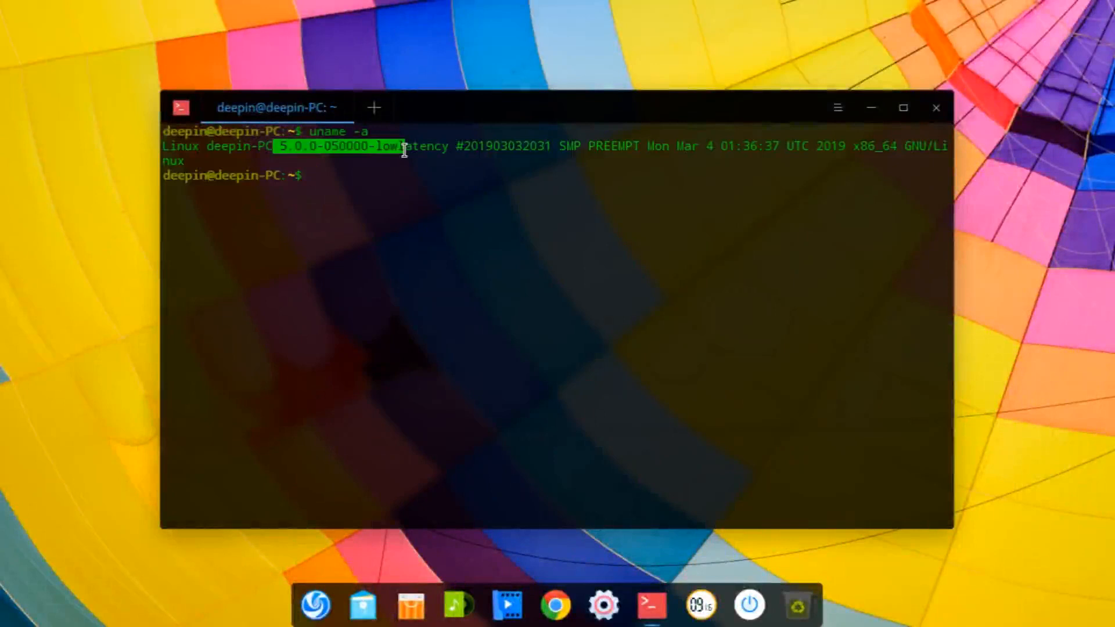
left_click(936, 107)
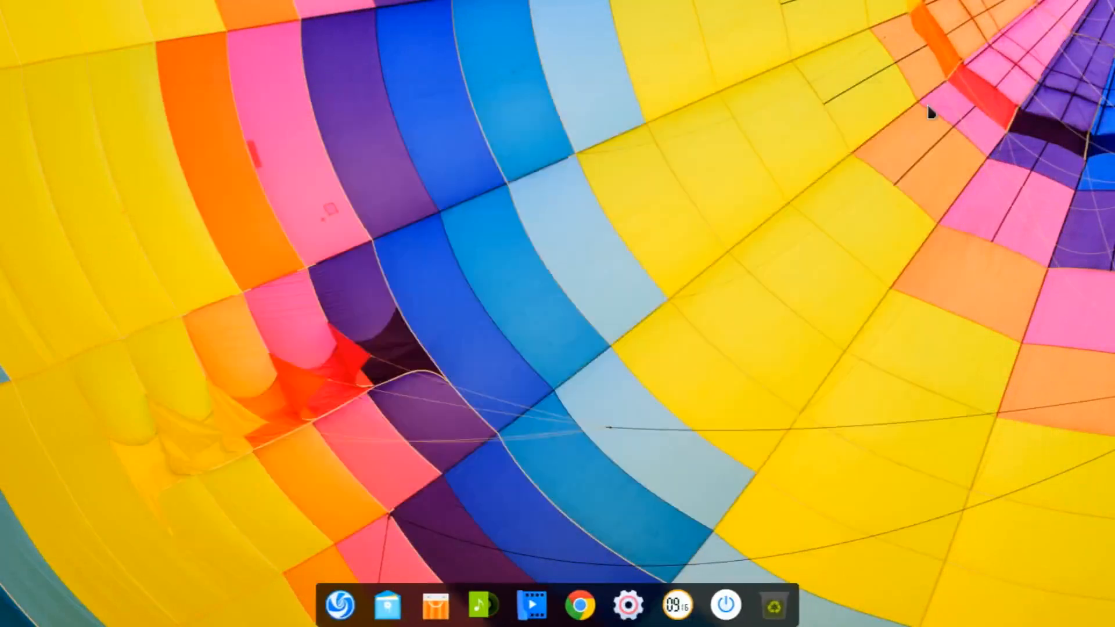
mouse_move(700, 103)
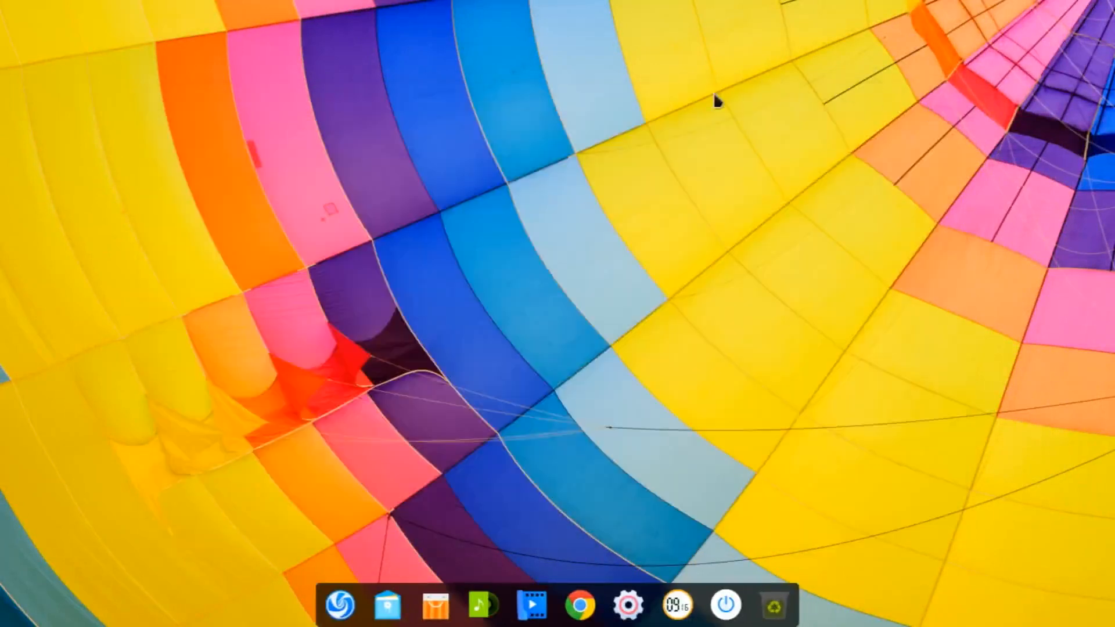
Step: In a new terminal, run sudo apt install snapd
left_click(646, 605)
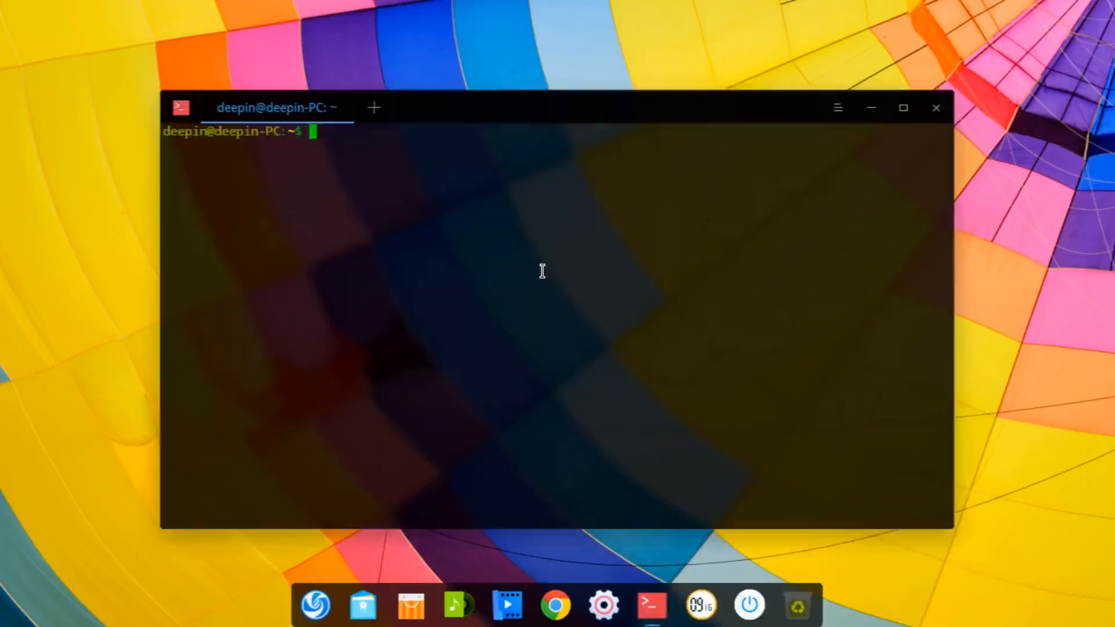
type("sudo")
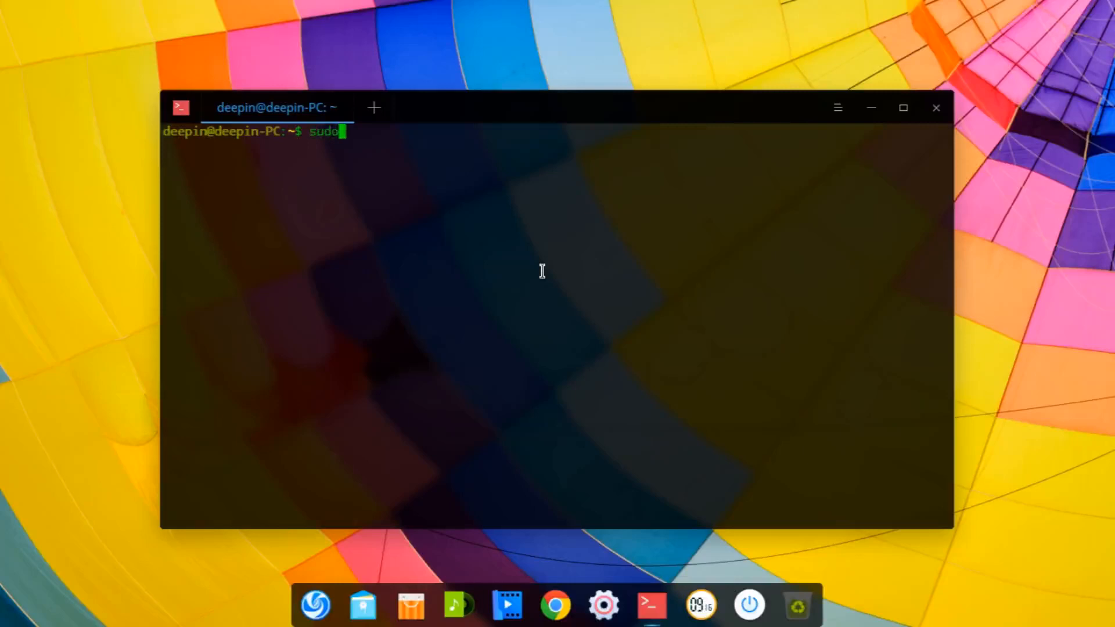
type("apt")
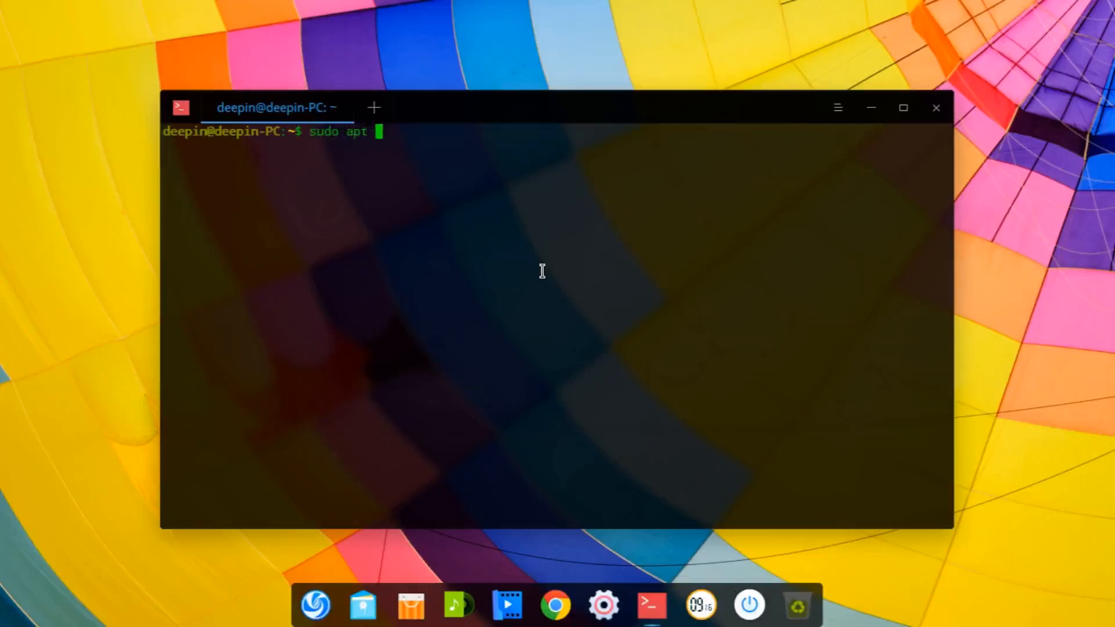
type("install snapd")
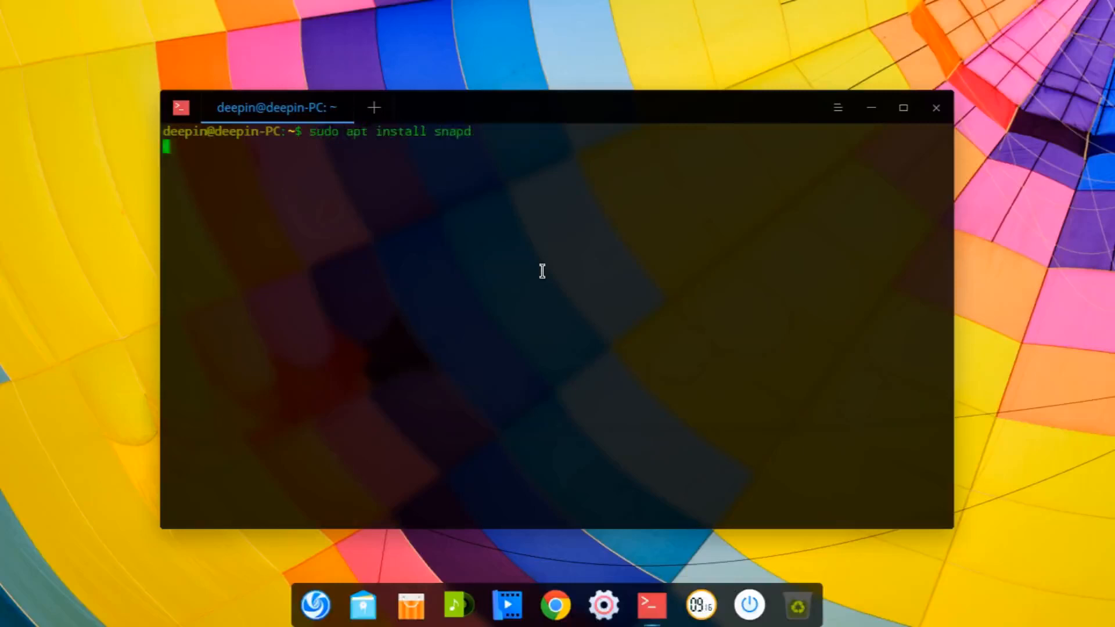
key("Return")
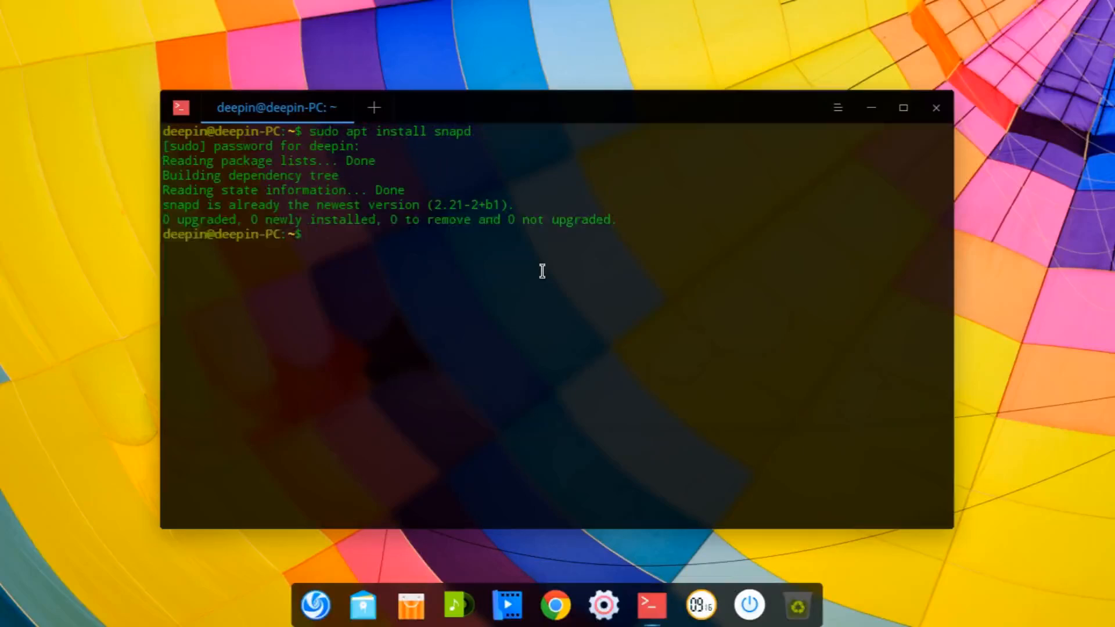
Step: Run sudo apt install flatpak, see it is already newest, and close the terminal
type("sudo apt install sna")
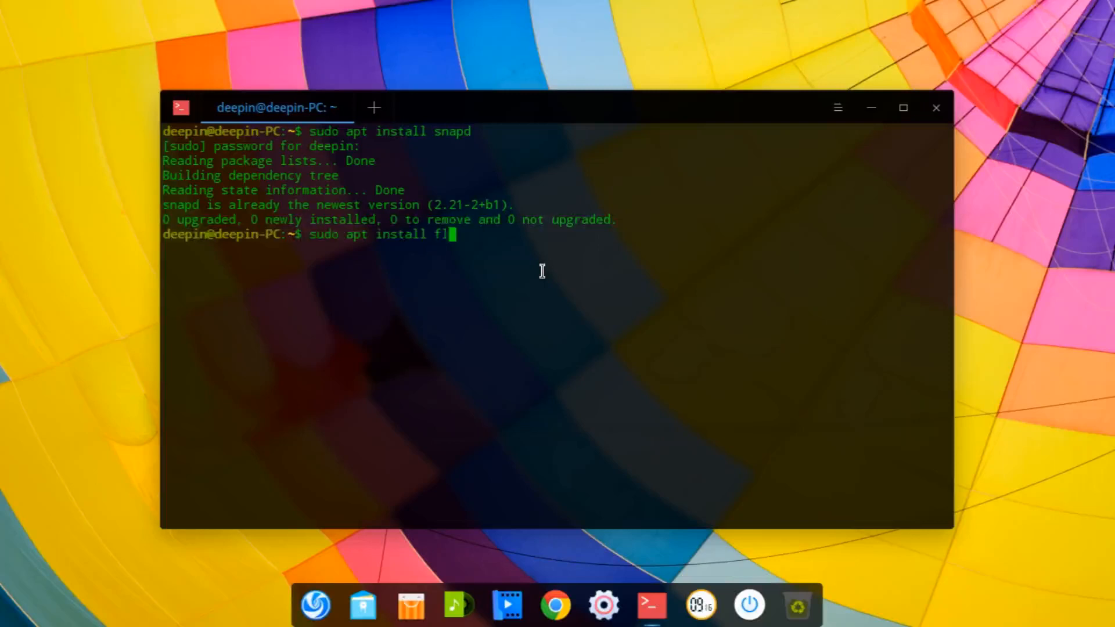
key("Return")
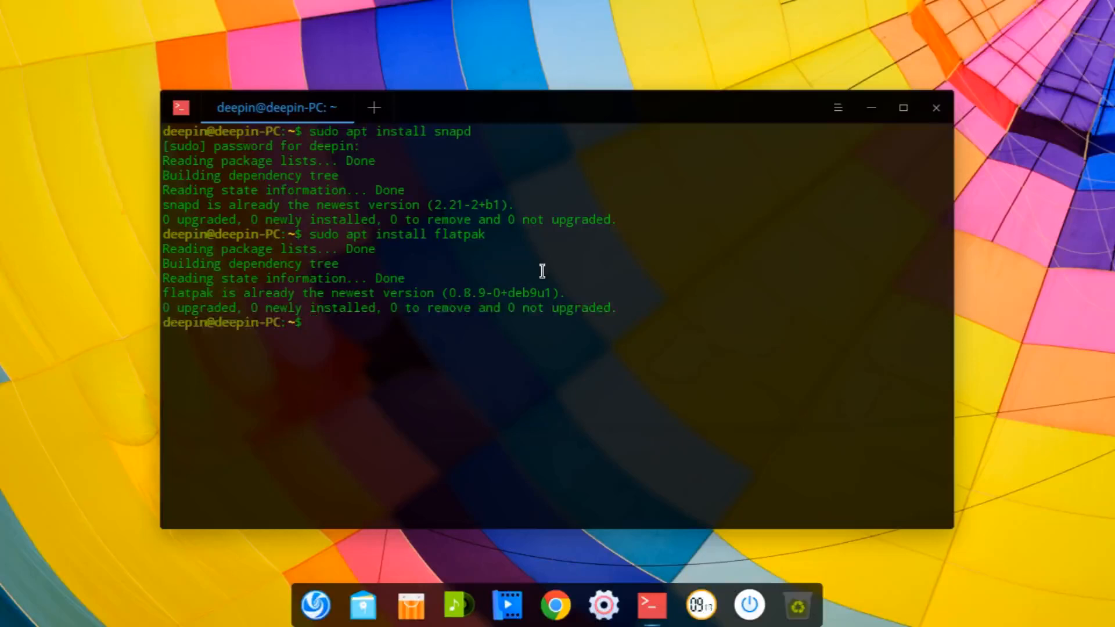
mouse_move(935, 120)
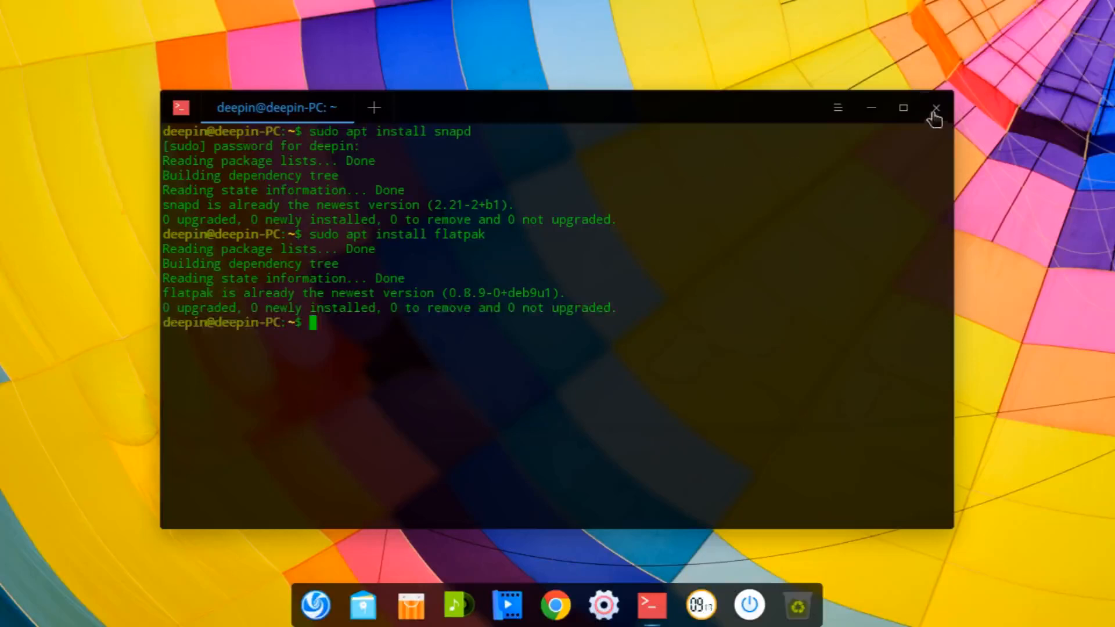
left_click(935, 108)
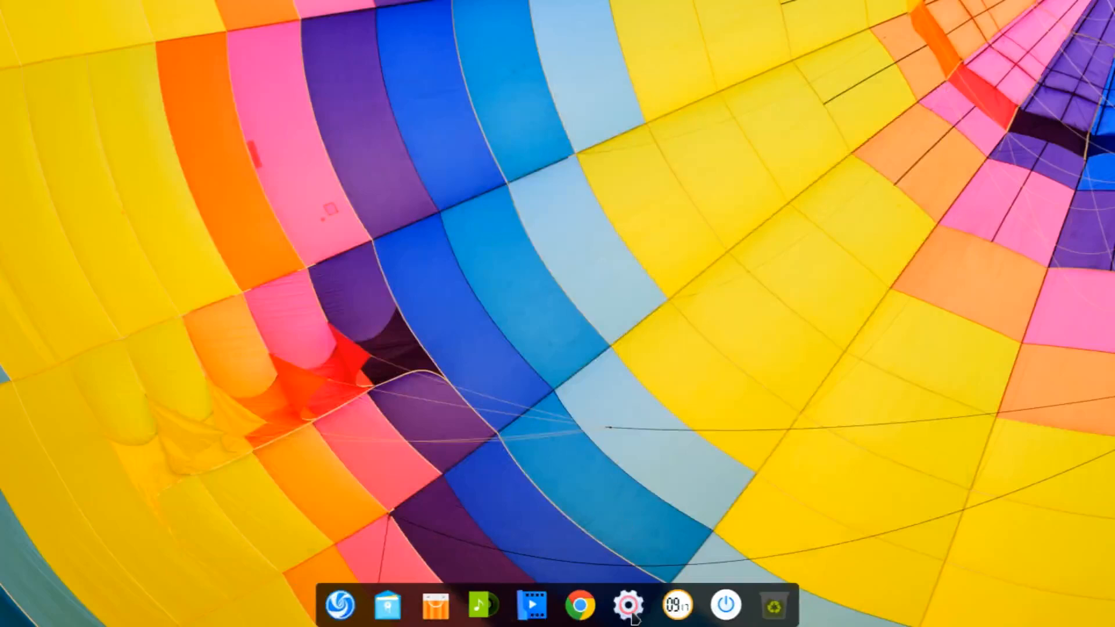
Step: In Control Center Display > Brightness, switch Night Shift on and return to All Settings
left_click(626, 605)
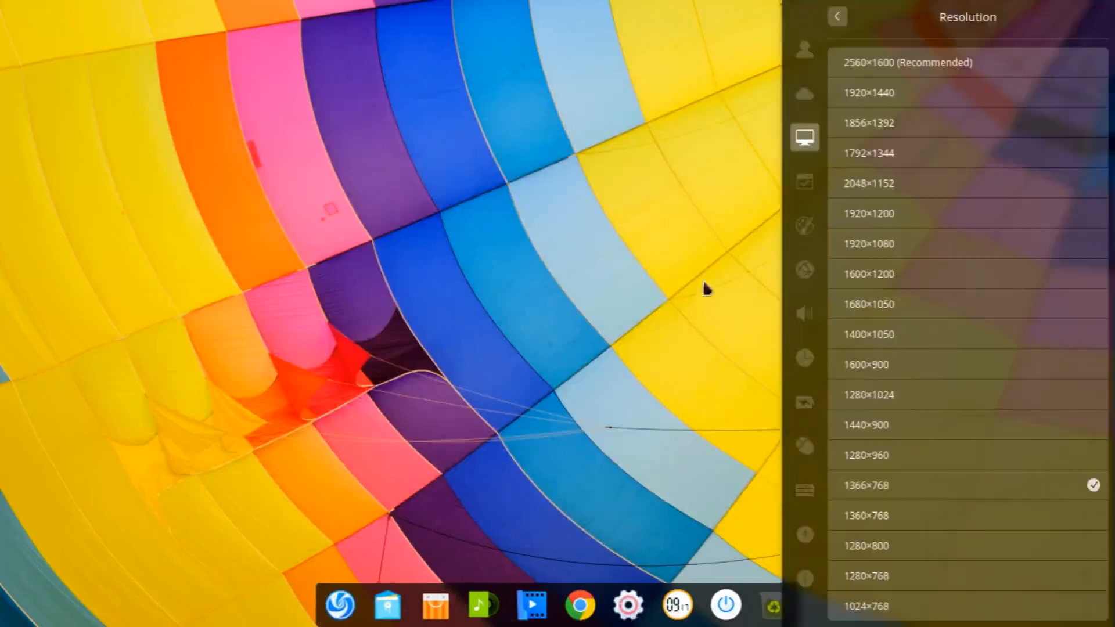
left_click(837, 16)
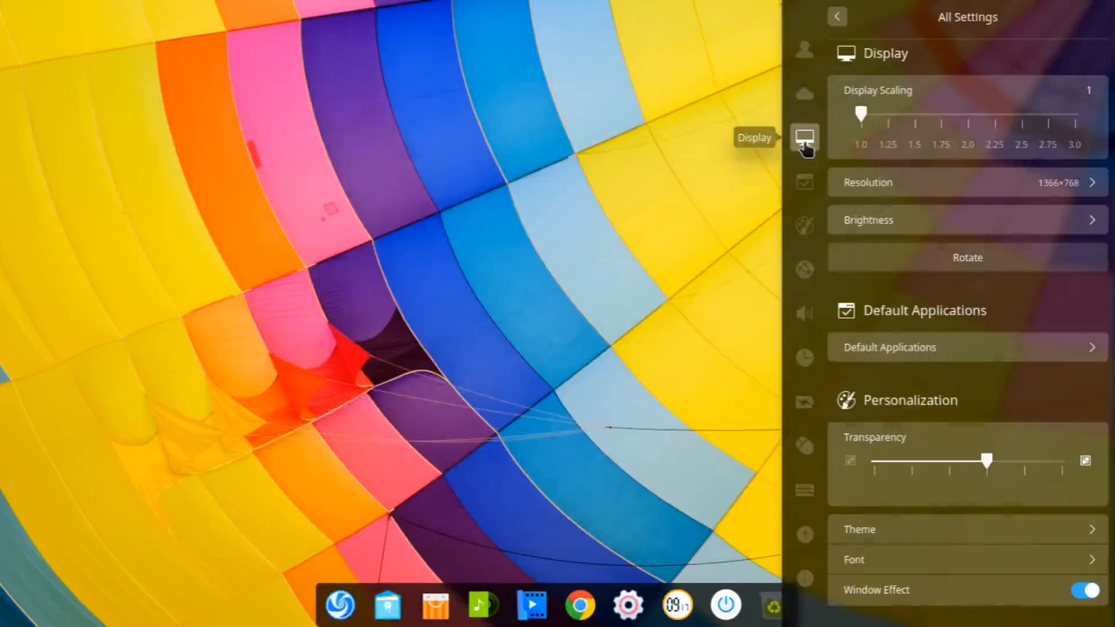
mouse_move(923, 183)
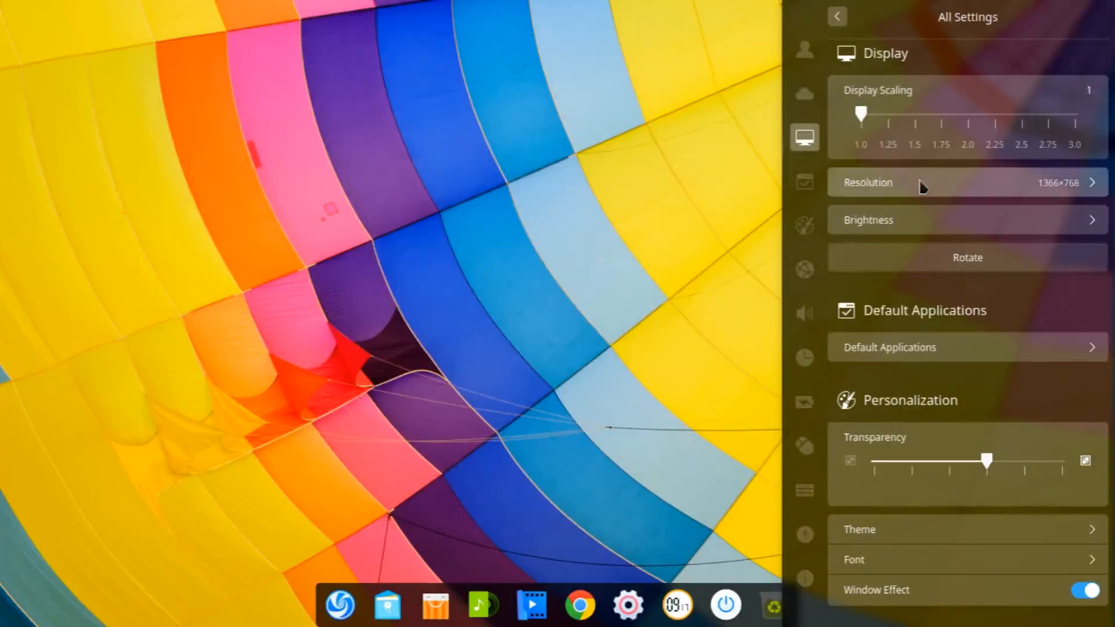
mouse_move(925, 231)
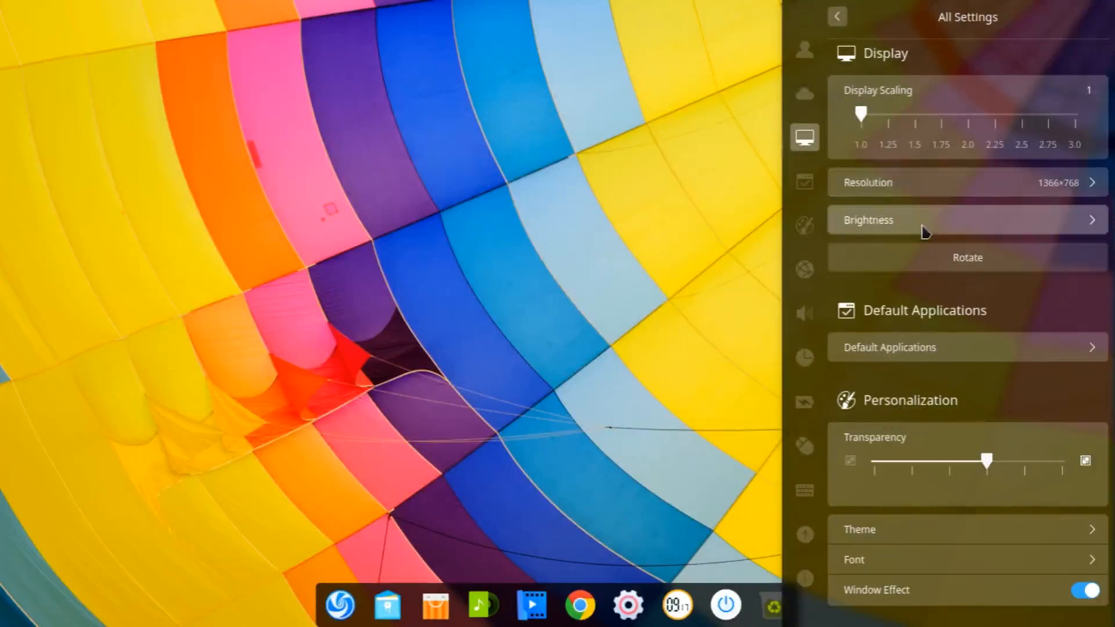
left_click(966, 219)
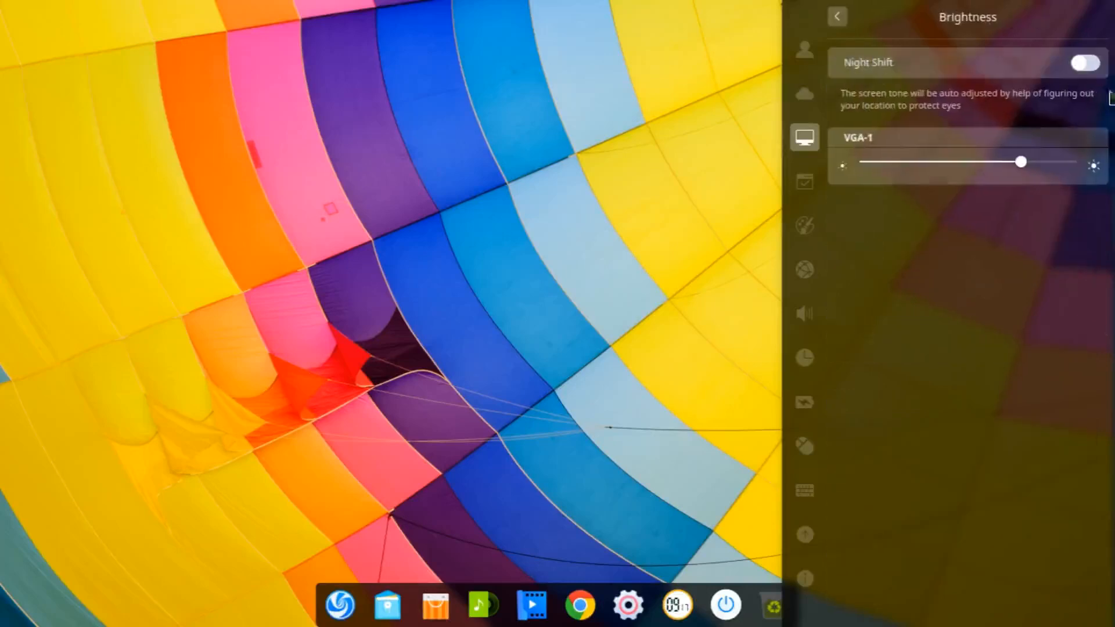
left_click(1083, 63)
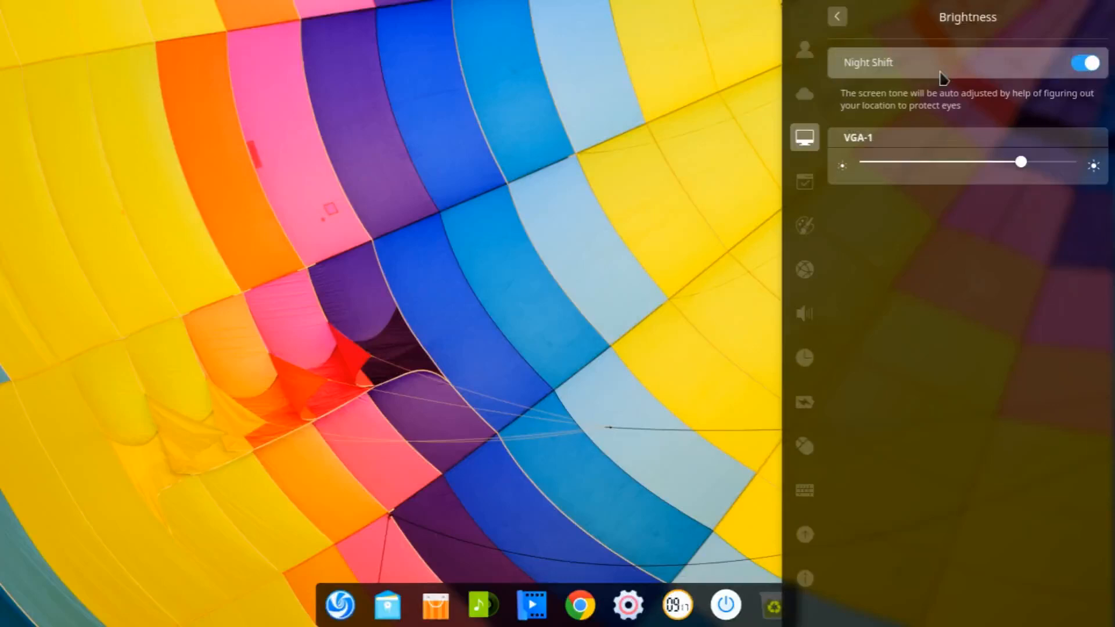
mouse_move(838, 17)
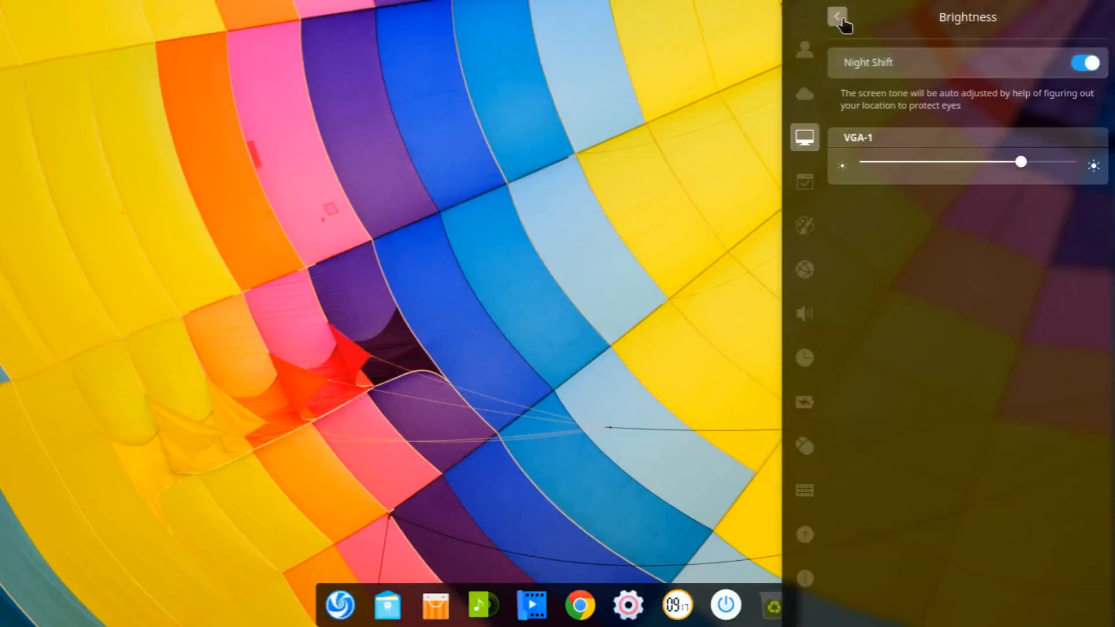
left_click(837, 16)
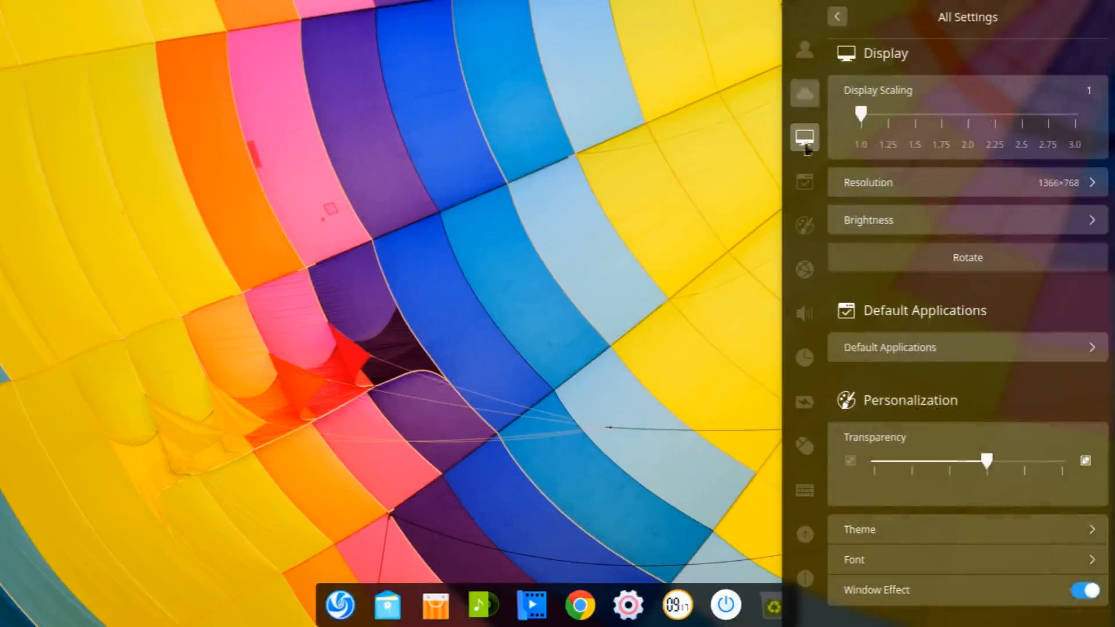
mouse_move(804, 402)
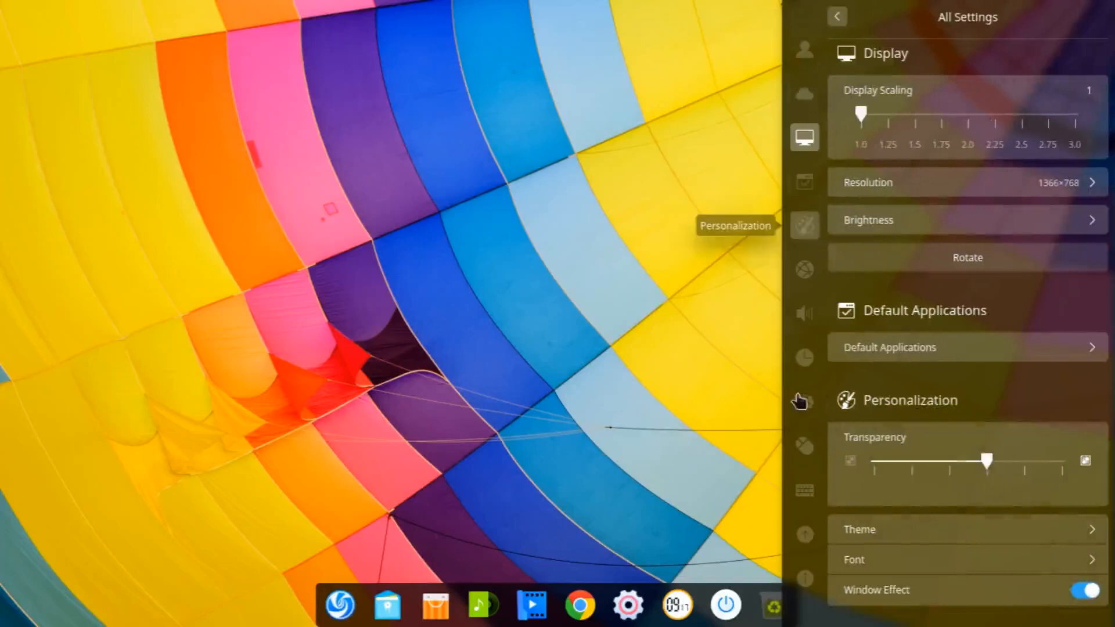
Step: In Sound Effects, toggle System Sound Effect off and back on, then return to All Settings
left_click(804, 314)
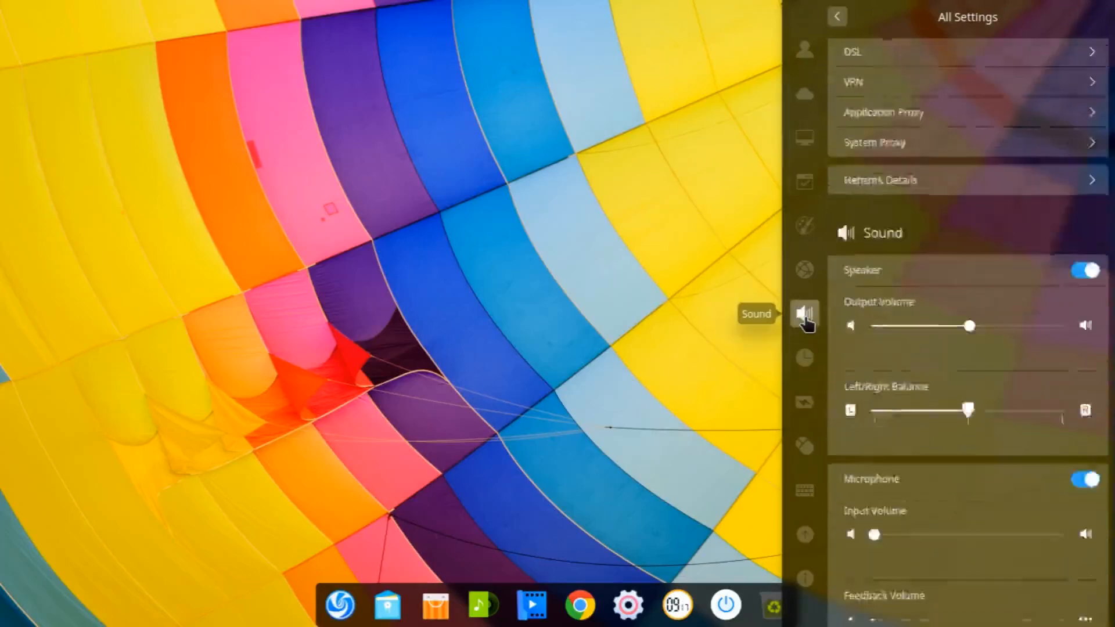
left_click(804, 314)
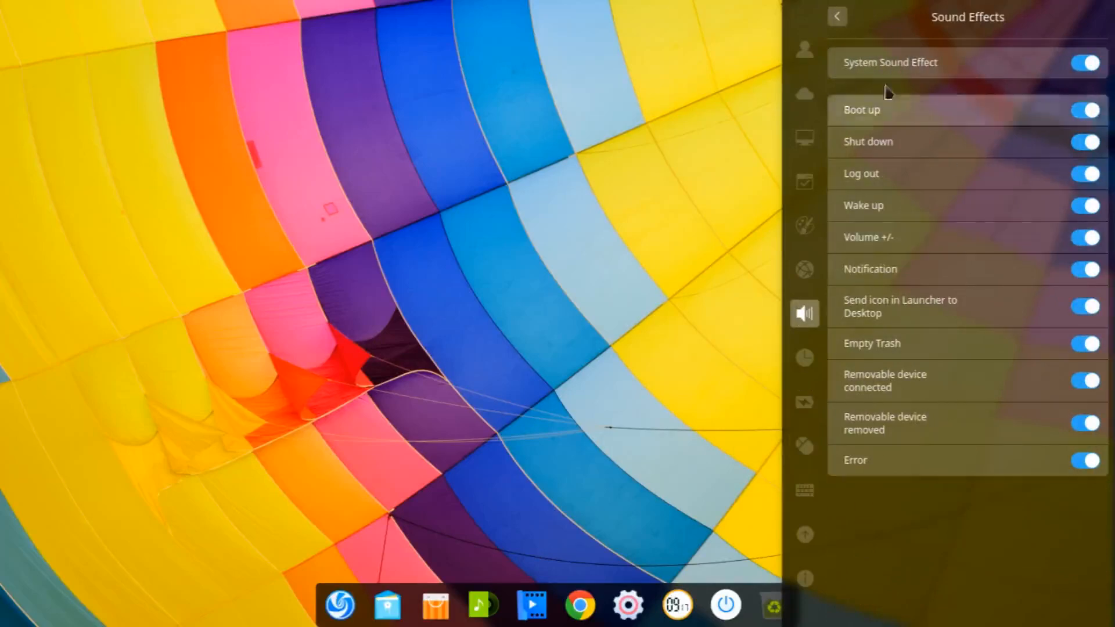
mouse_move(888, 441)
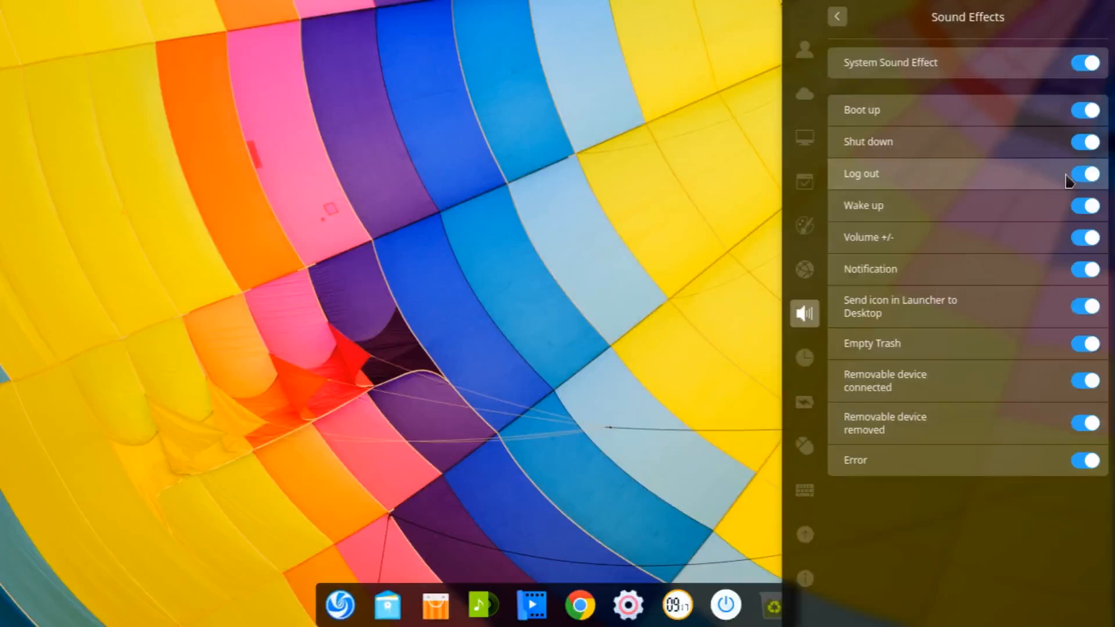
mouse_move(1038, 67)
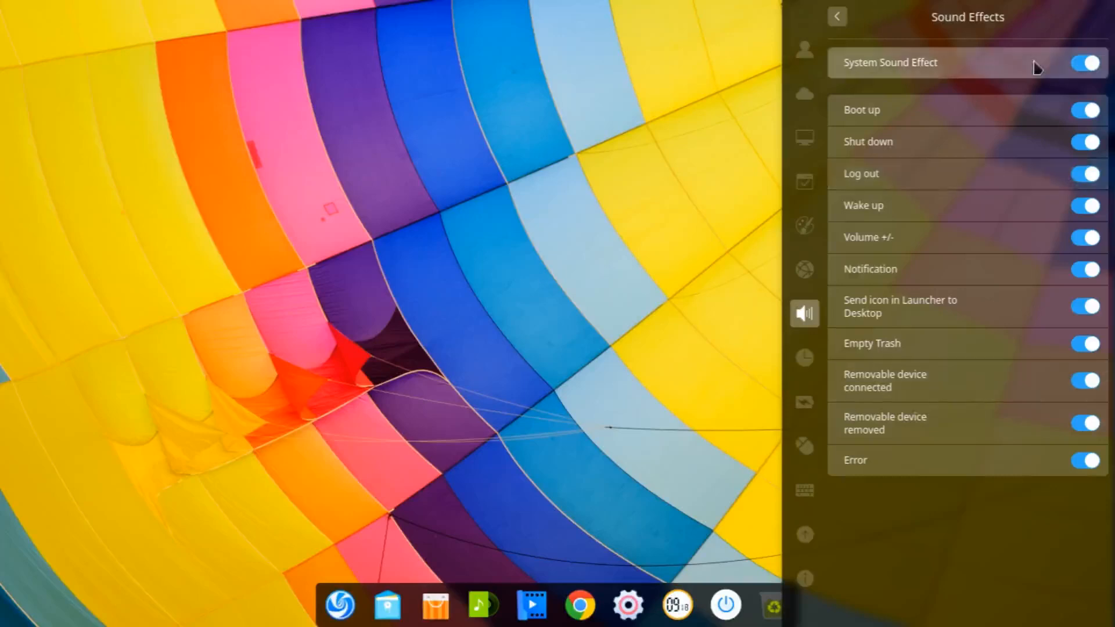
left_click(1083, 62)
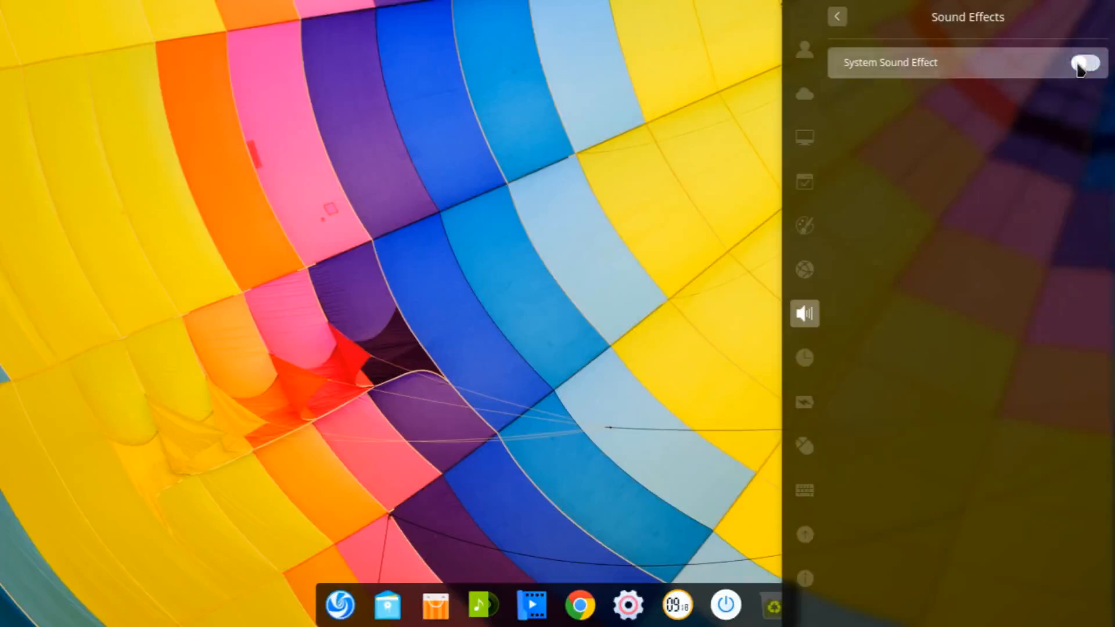
left_click(1084, 63)
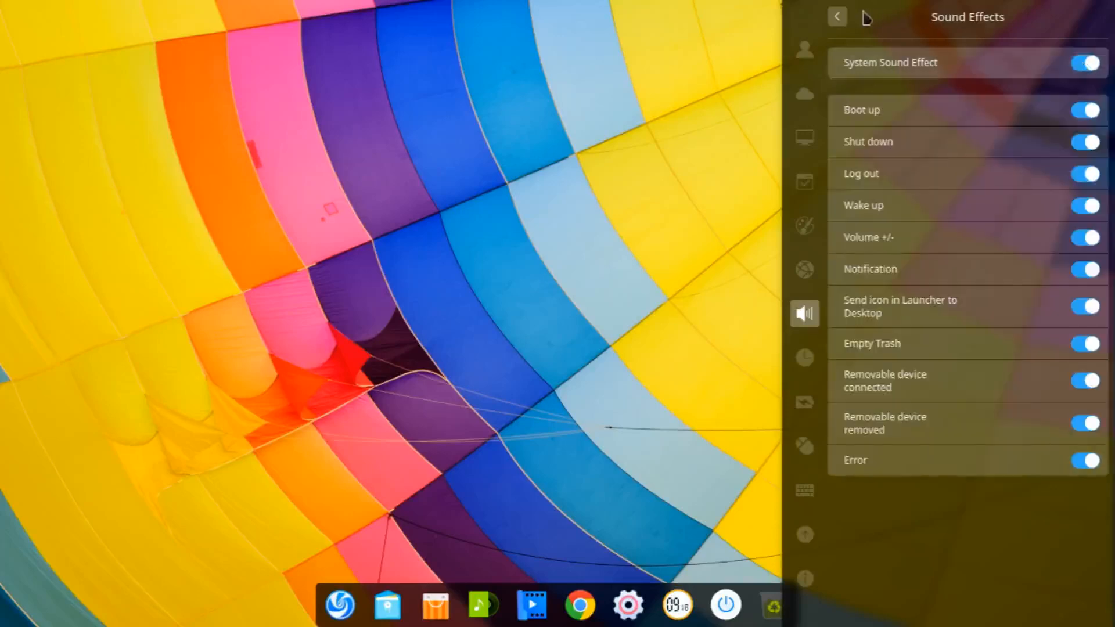
left_click(837, 16)
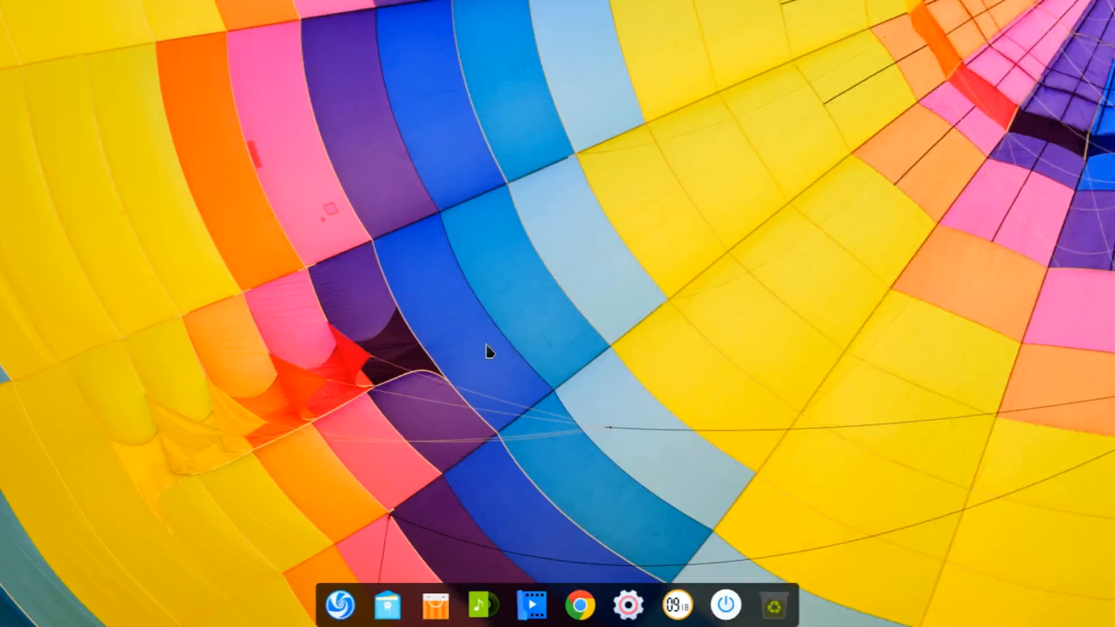
Step: Run sudo apt install tlp in a terminal, see it is already newest, and close it
left_click(675, 605)
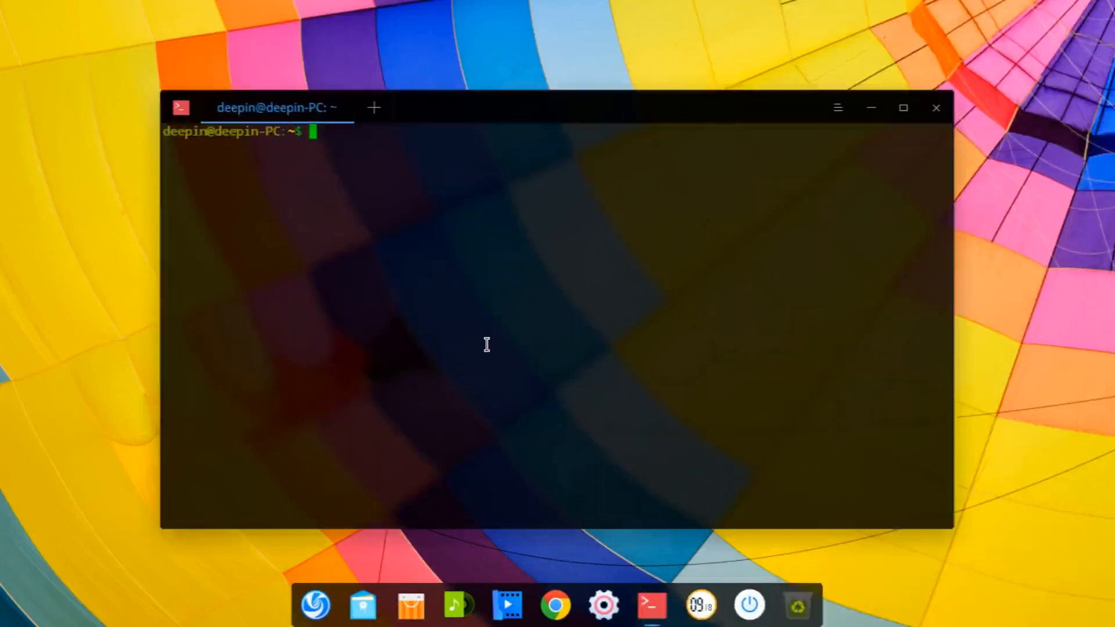
type("sudo apt install tlp")
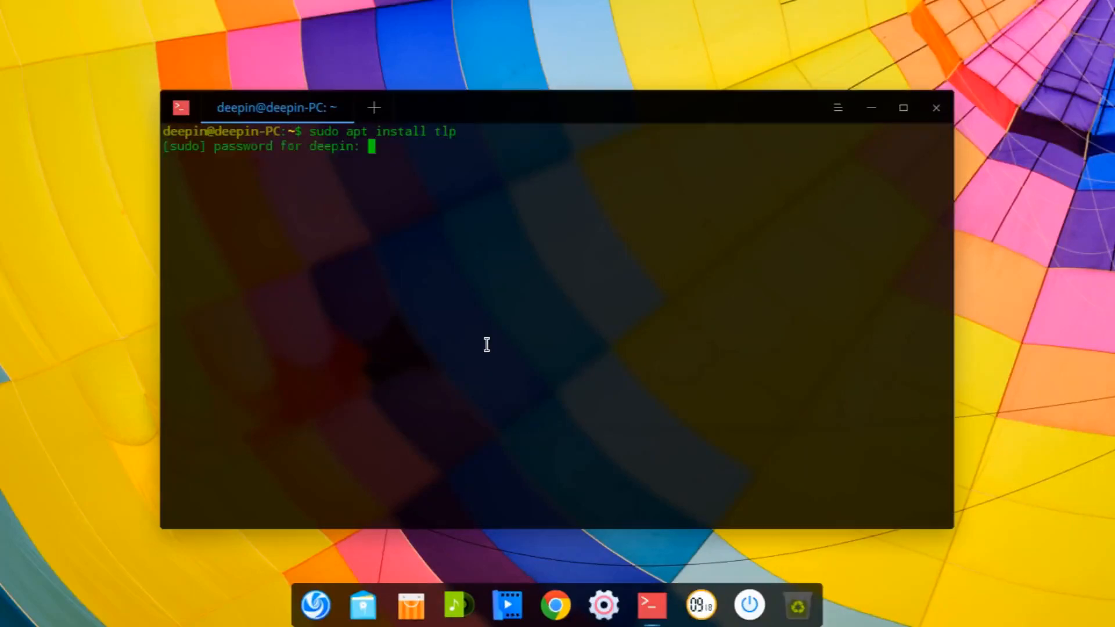
key("Return")
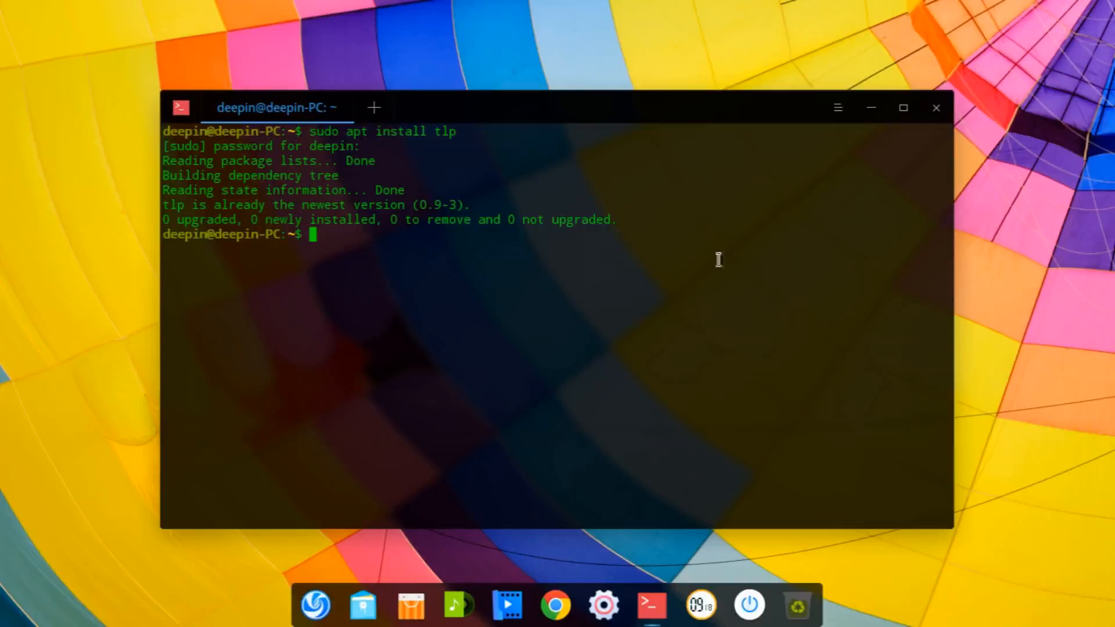
left_click(934, 108)
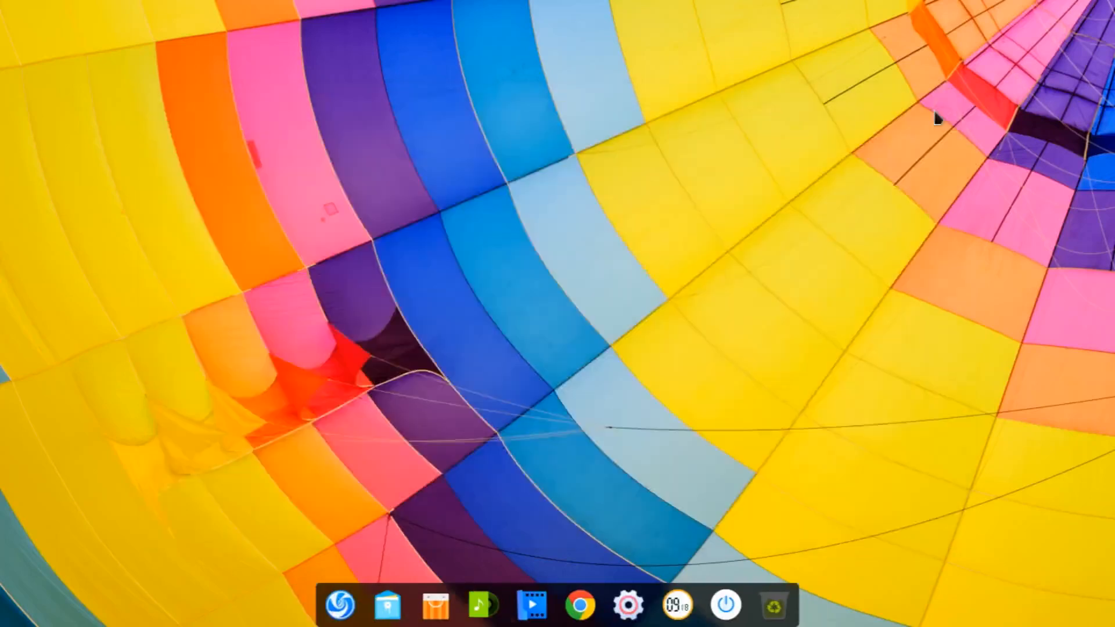
mouse_move(334, 466)
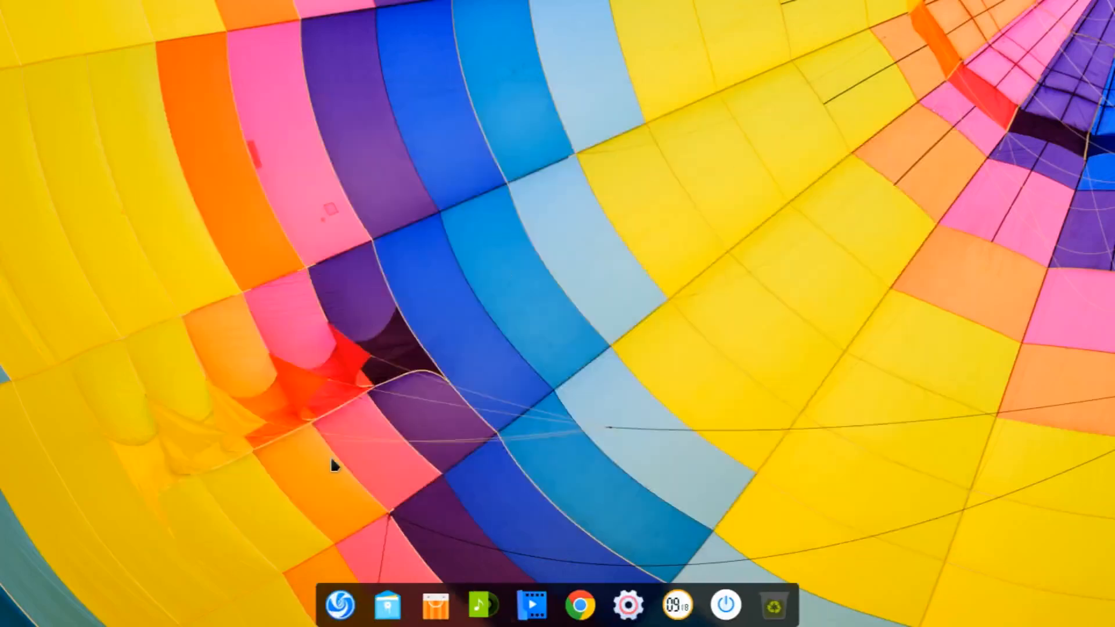
mouse_move(387, 334)
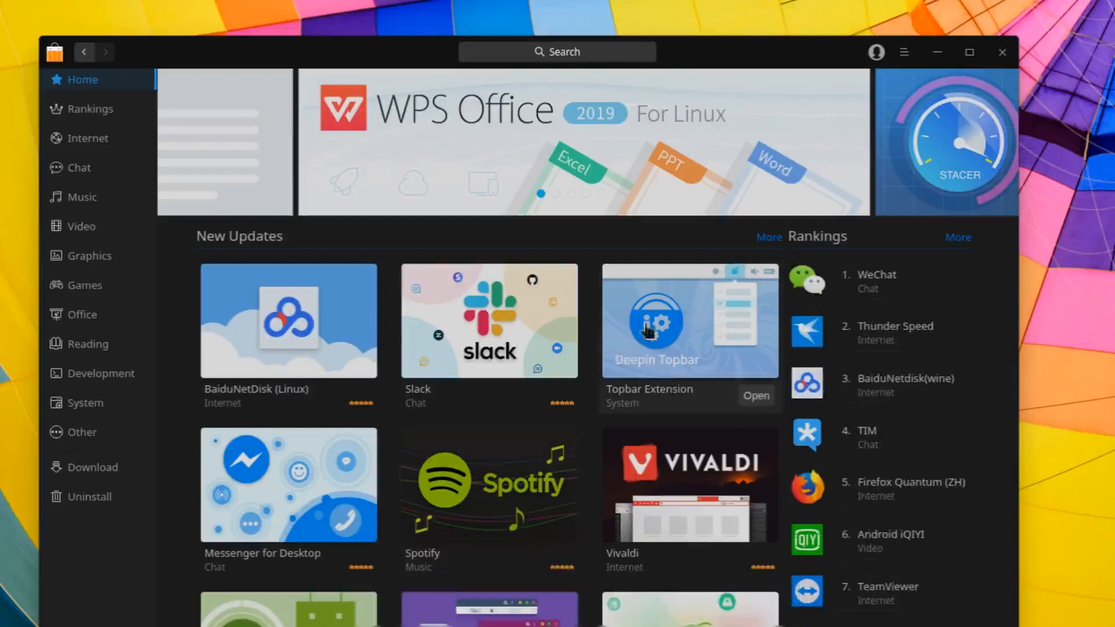
mouse_move(629, 298)
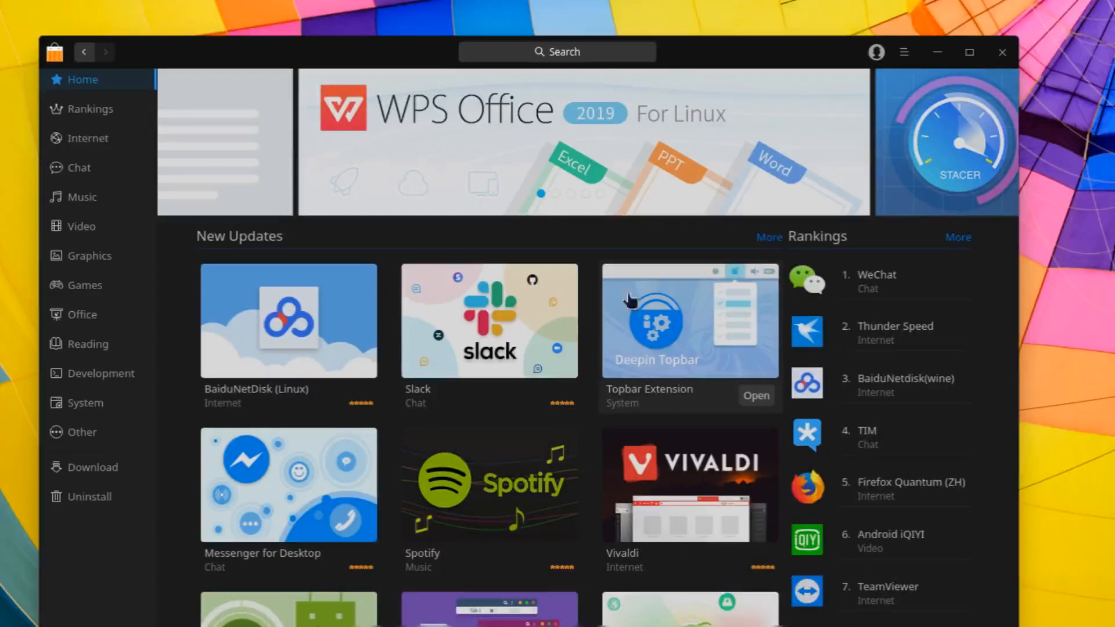
mouse_move(678, 366)
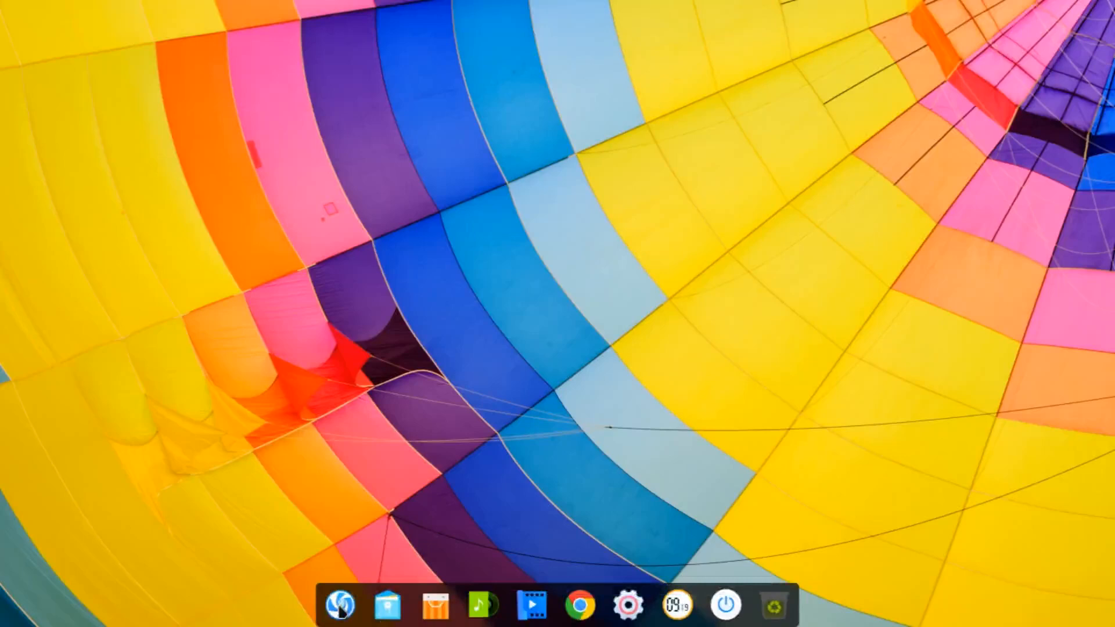
Step: Search the Launcher for 'topb' and launch the Topbar extension
type("topb")
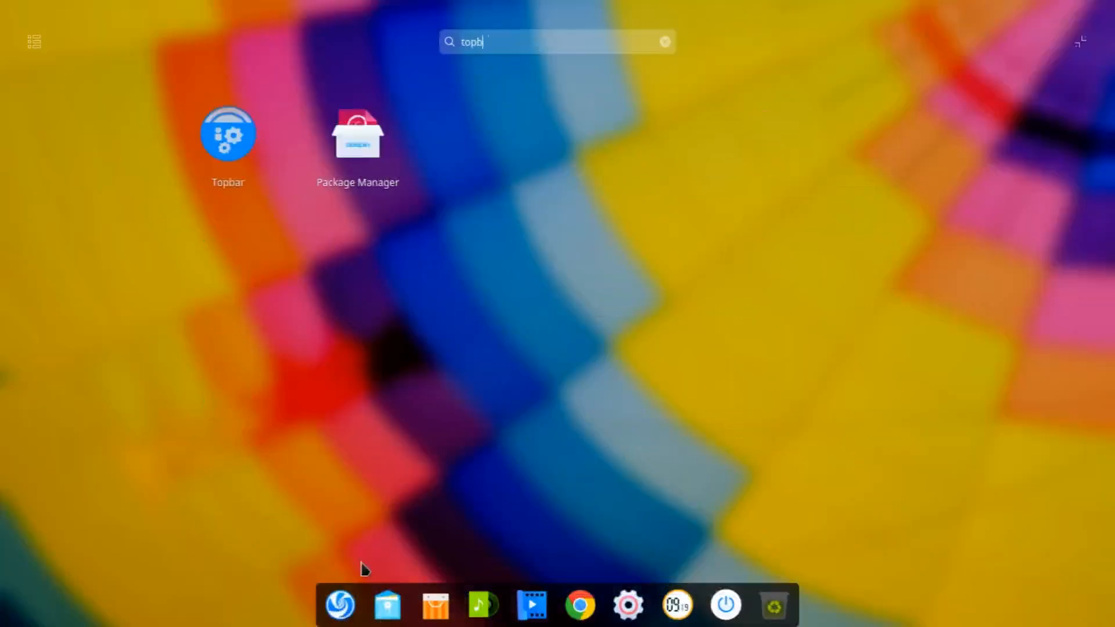
key("Escape")
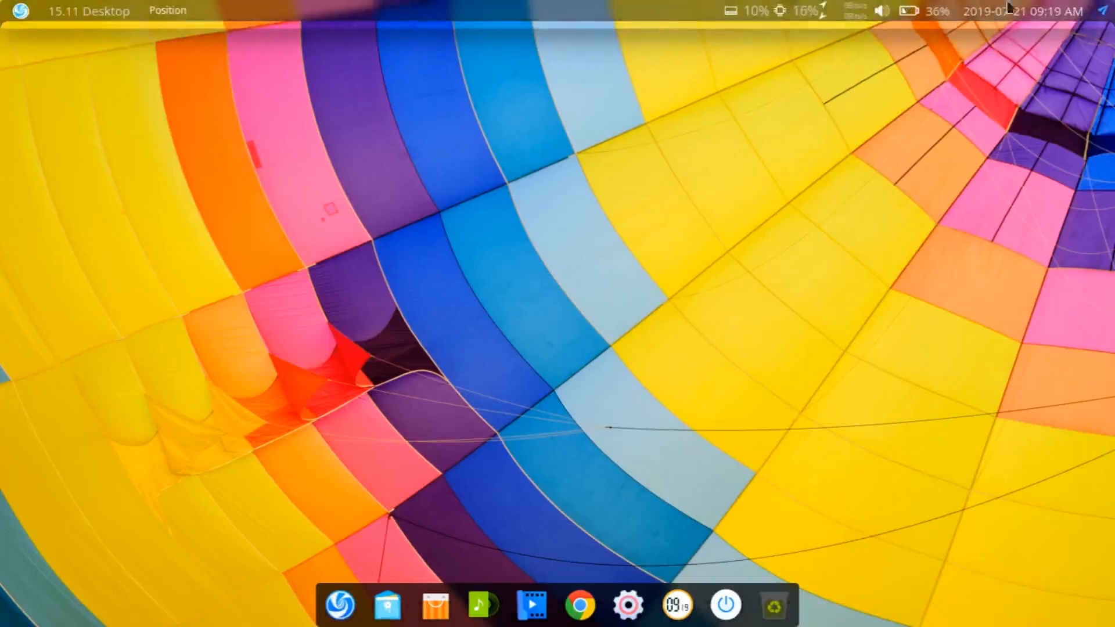
mouse_move(250, 180)
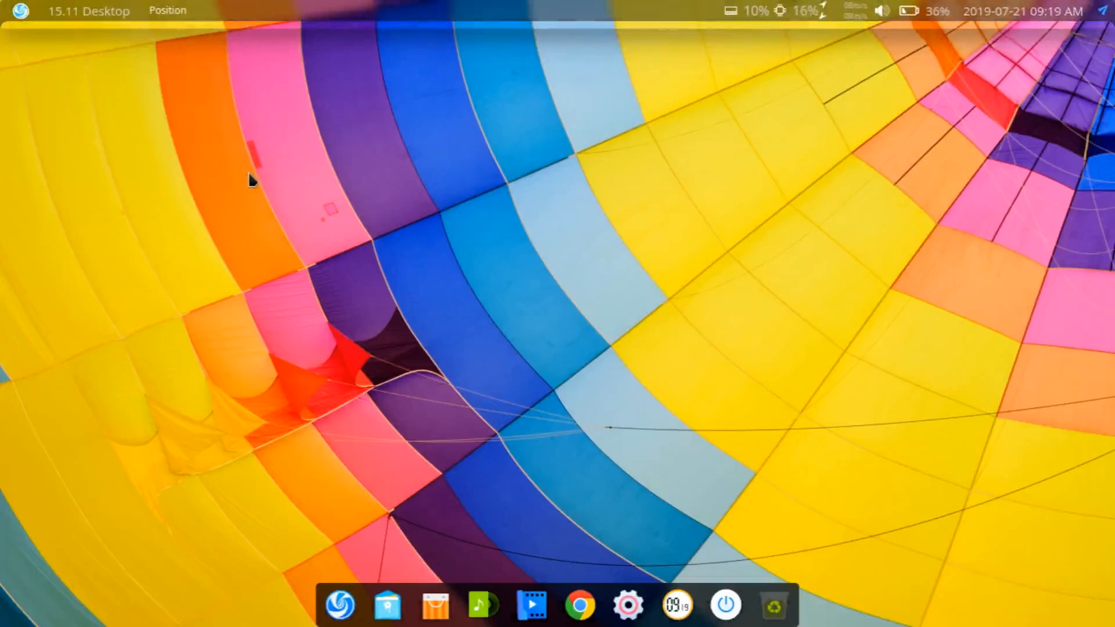
mouse_move(104, 42)
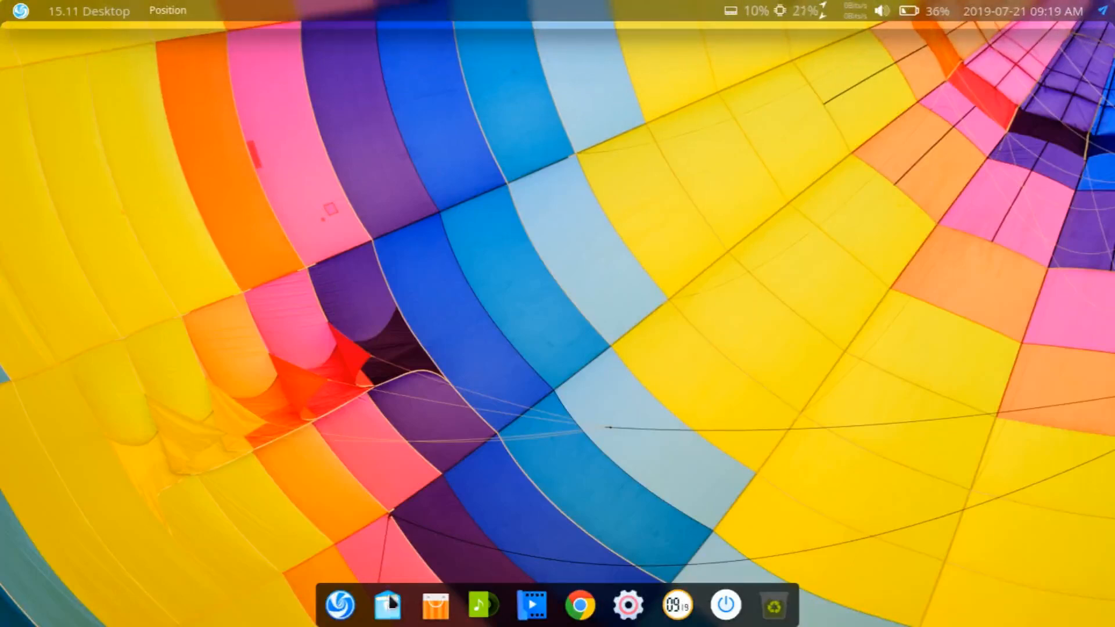
Step: Launch File Manager on the Computer view, maximize it, then restore it to normal size
left_click(387, 606)
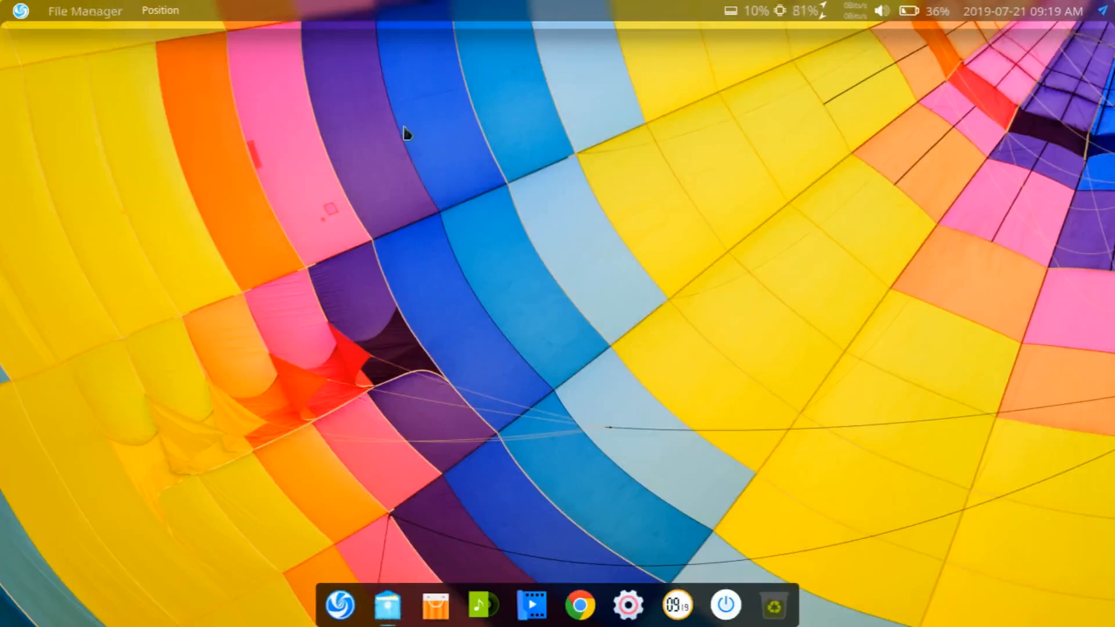
left_click(386, 605)
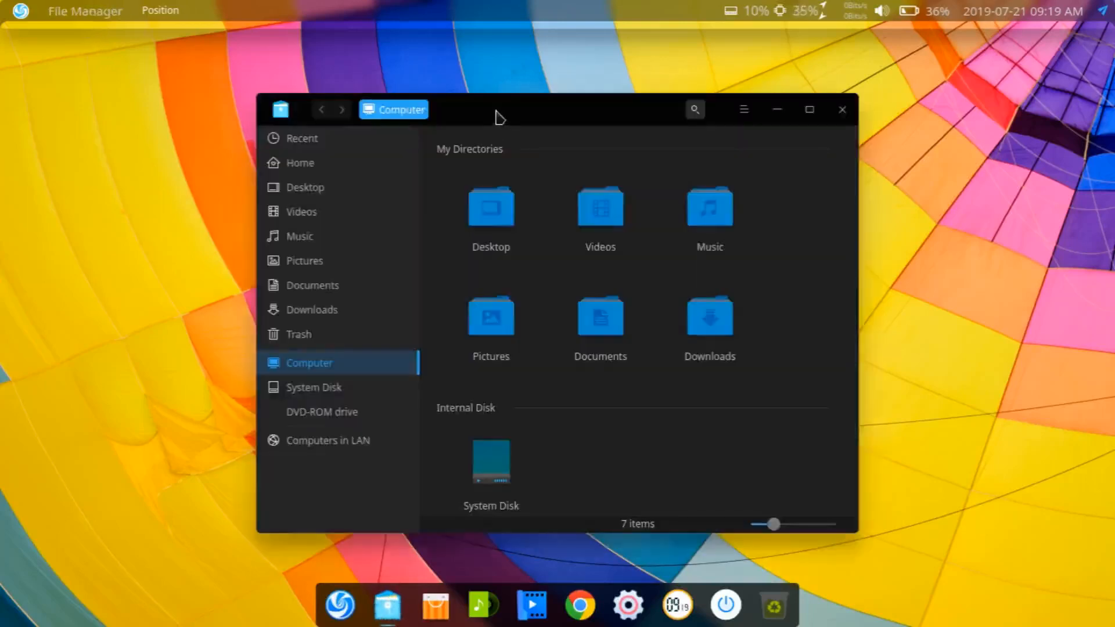
left_click_drag(497, 109, 469, 110)
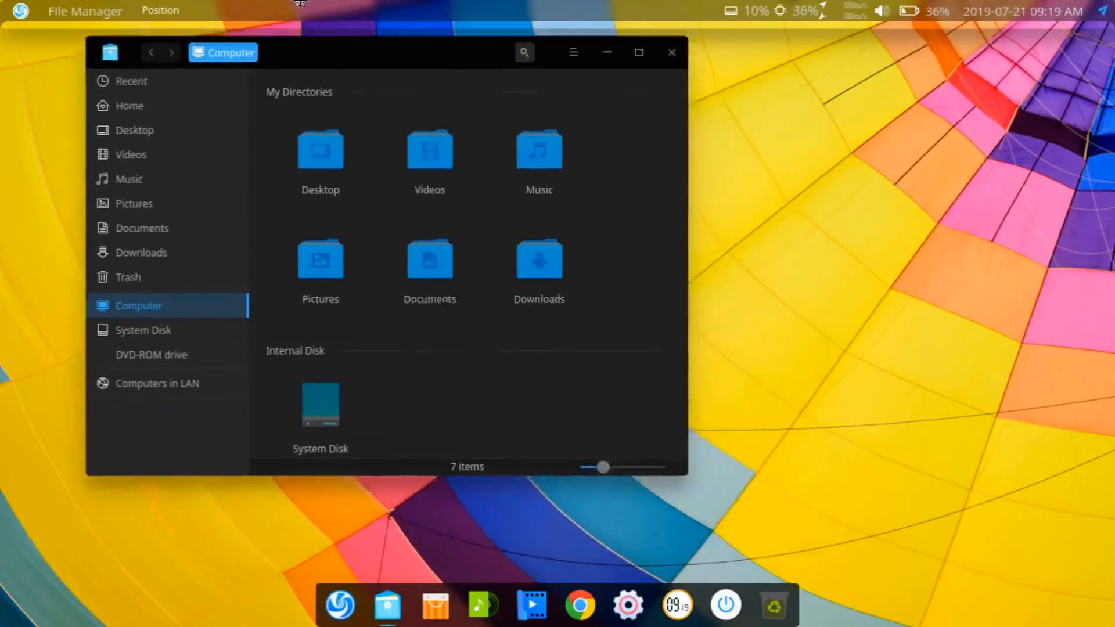
left_click(636, 52)
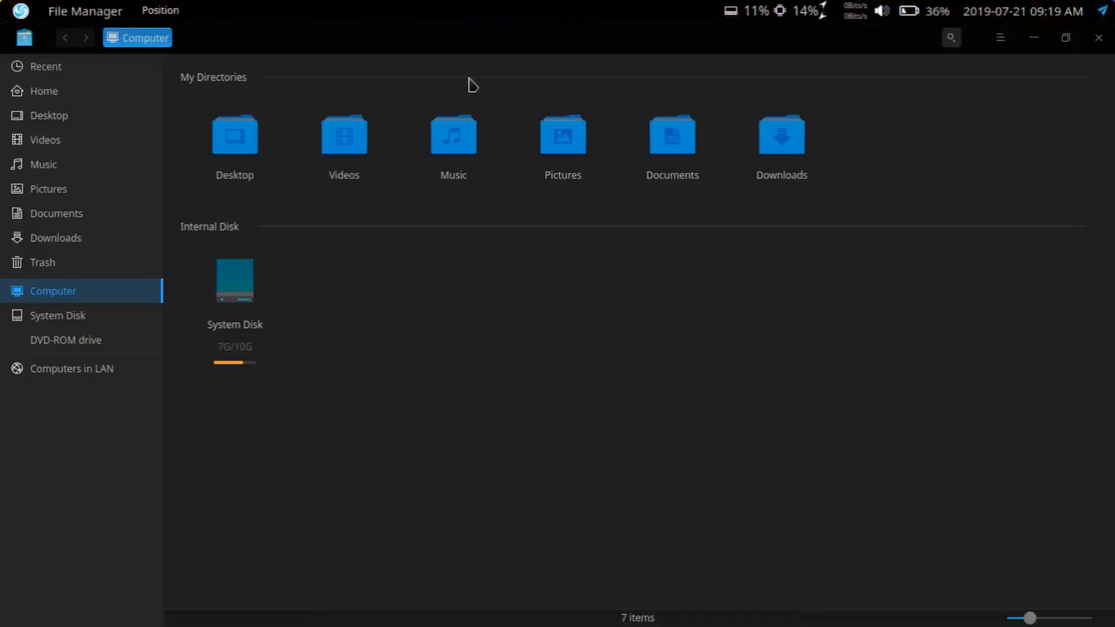
mouse_move(265, 30)
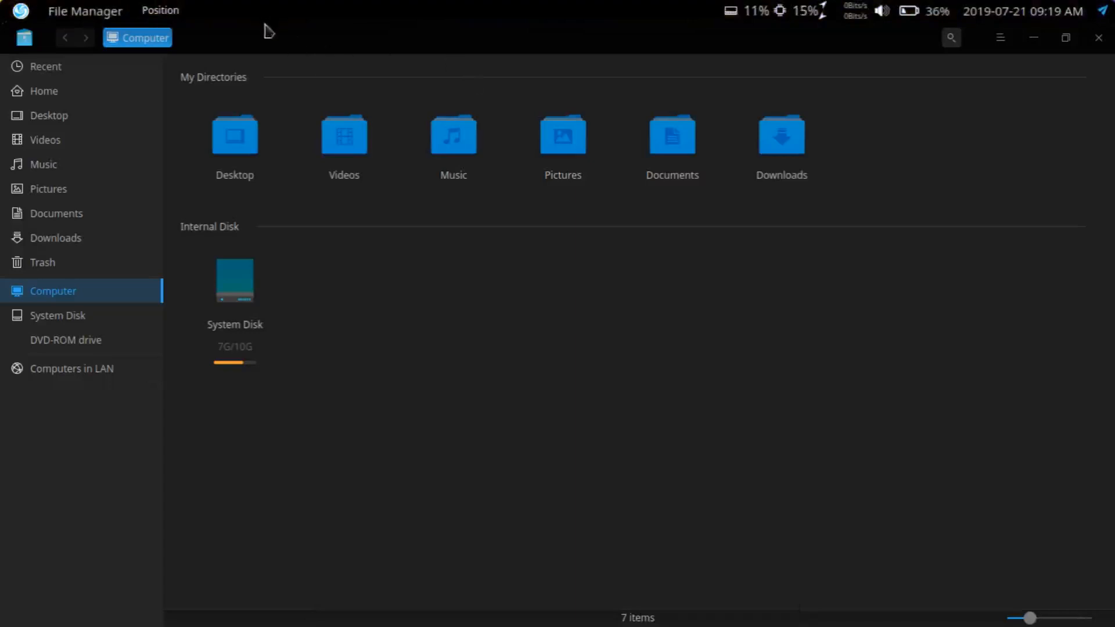
mouse_move(421, 41)
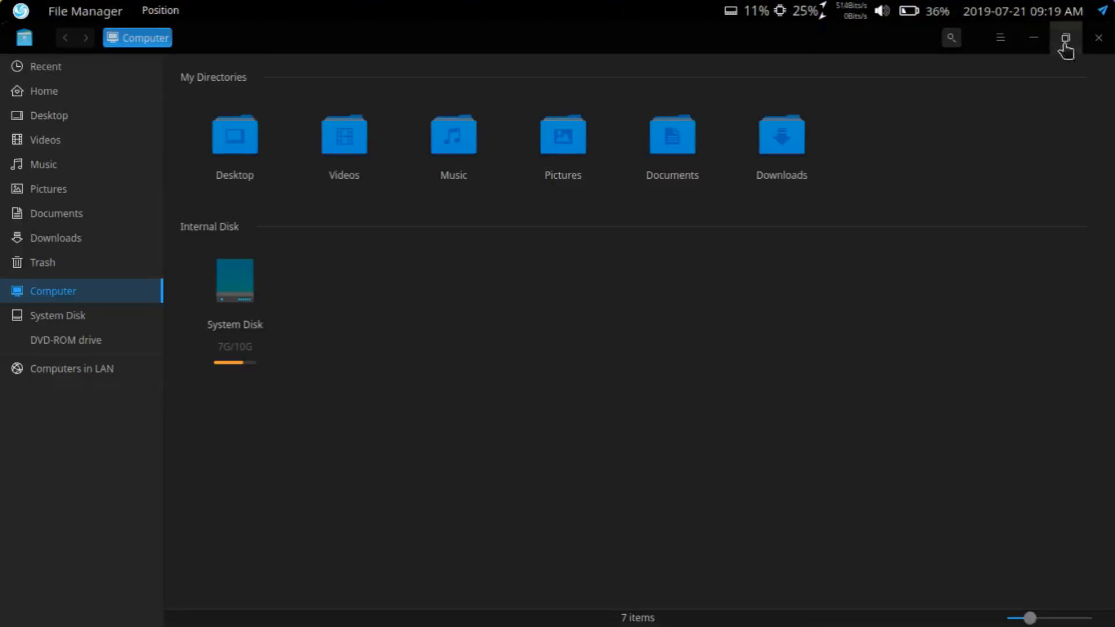
left_click(1064, 38)
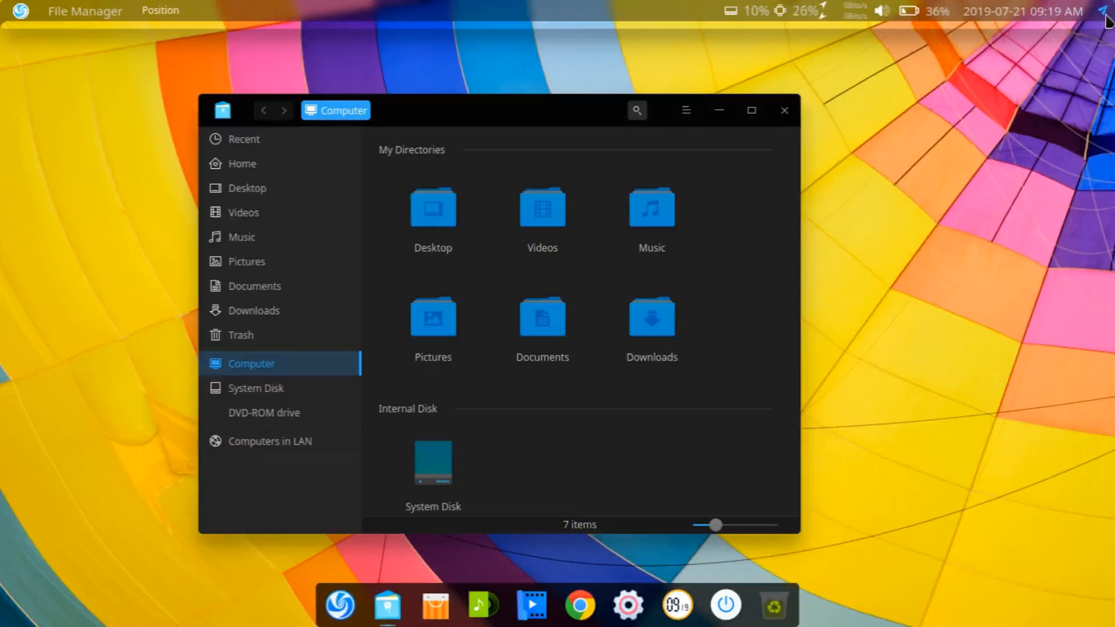
Step: Show notifications, then open Topbar's Preference setting dialog from the Deepin logo menu
left_click(1106, 12)
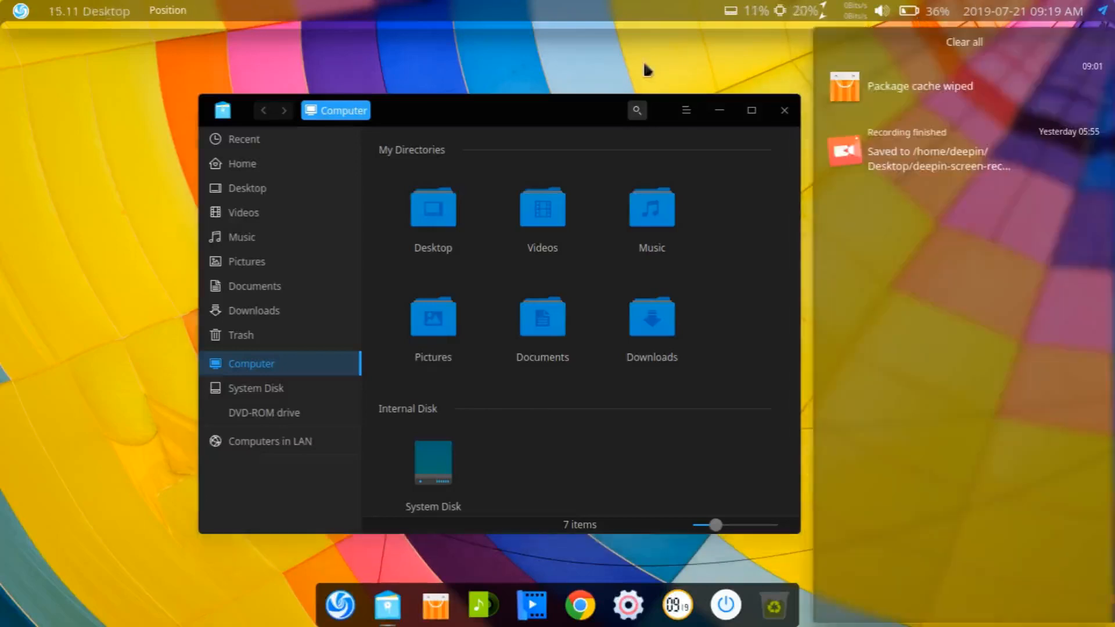
left_click(20, 10)
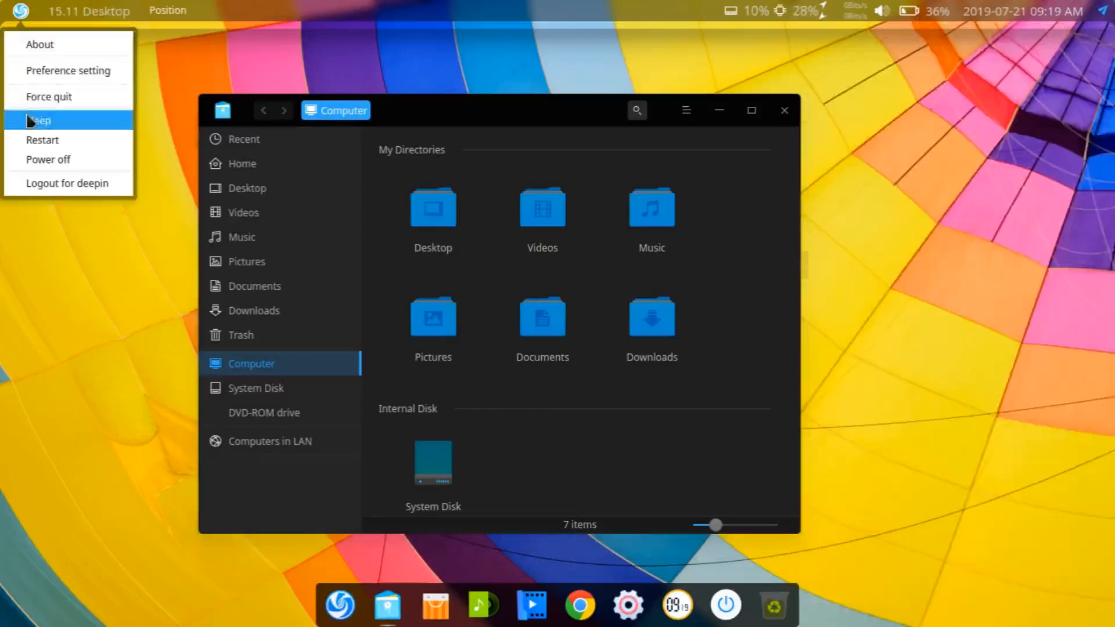
mouse_move(69, 70)
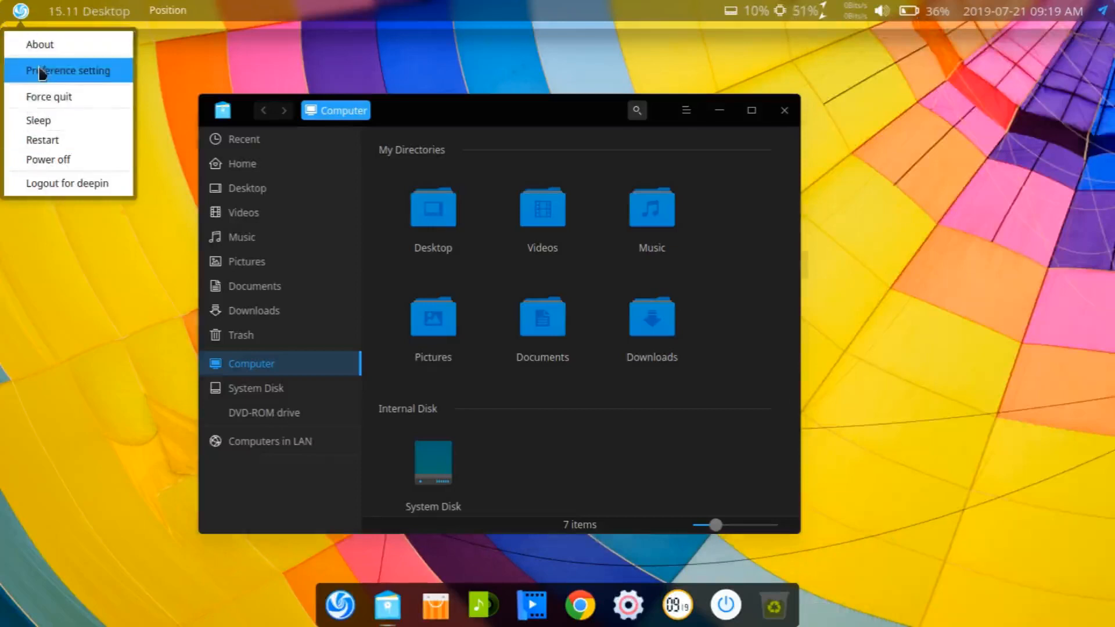
left_click(68, 71)
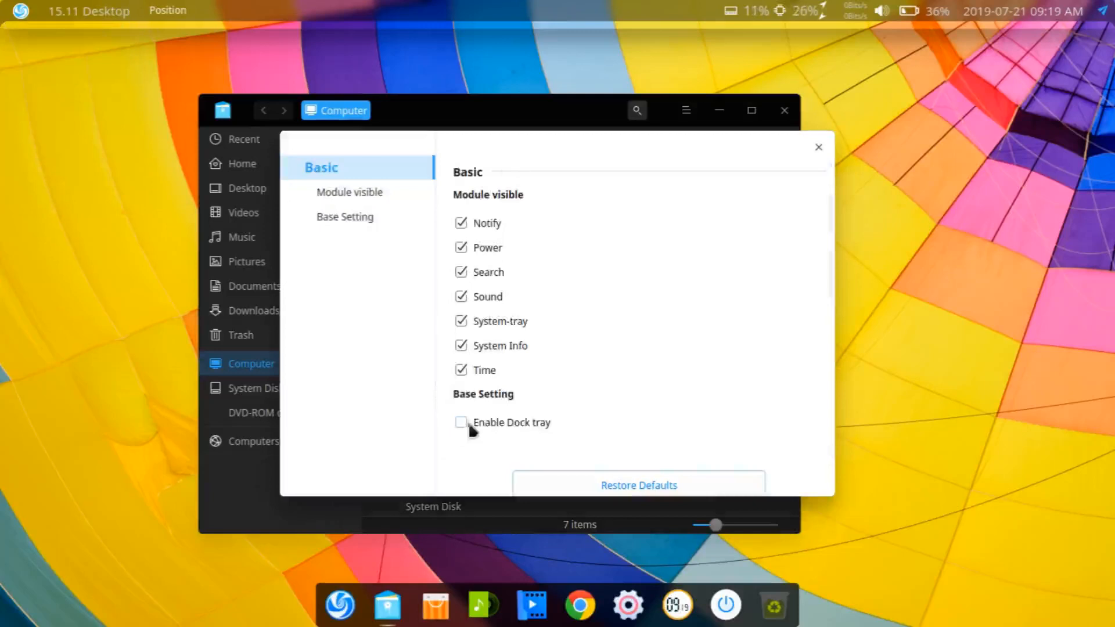
mouse_move(593, 447)
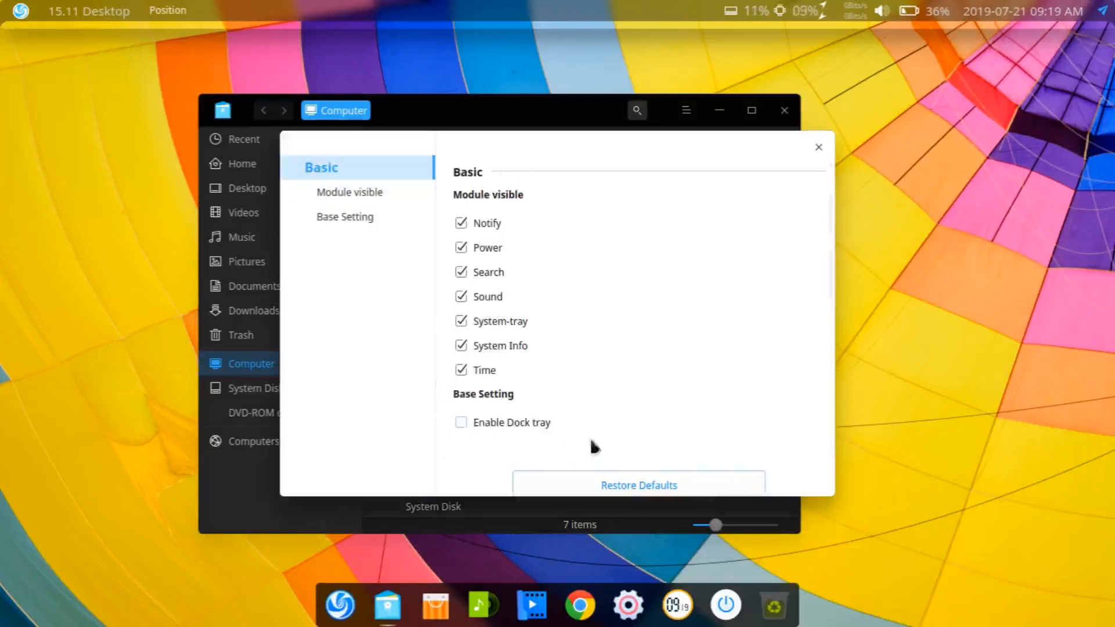
mouse_move(675, 605)
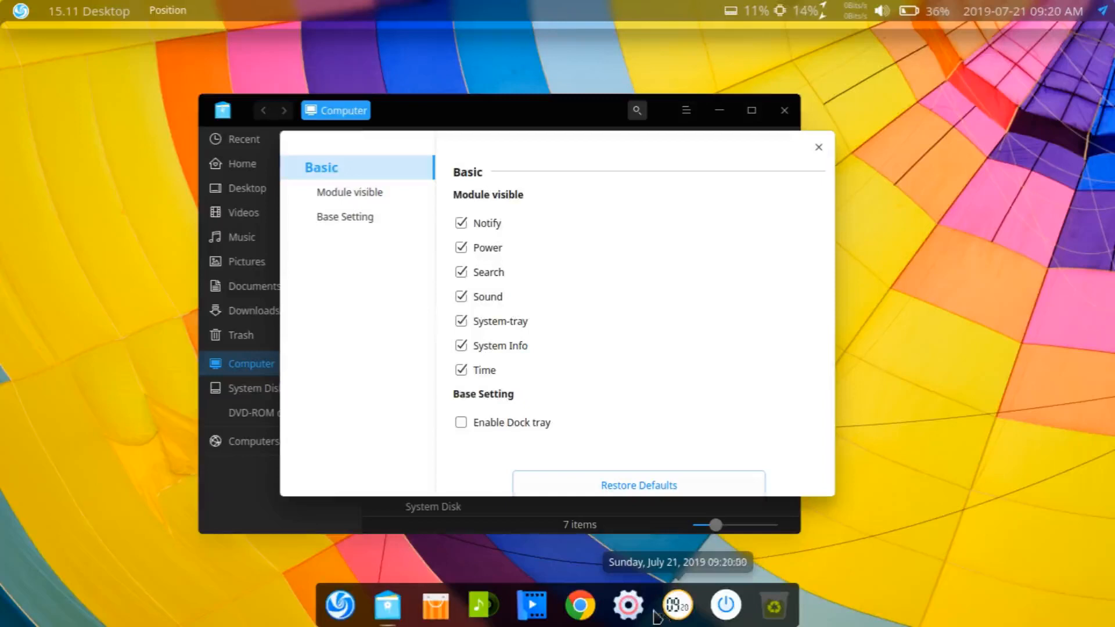
mouse_move(817, 148)
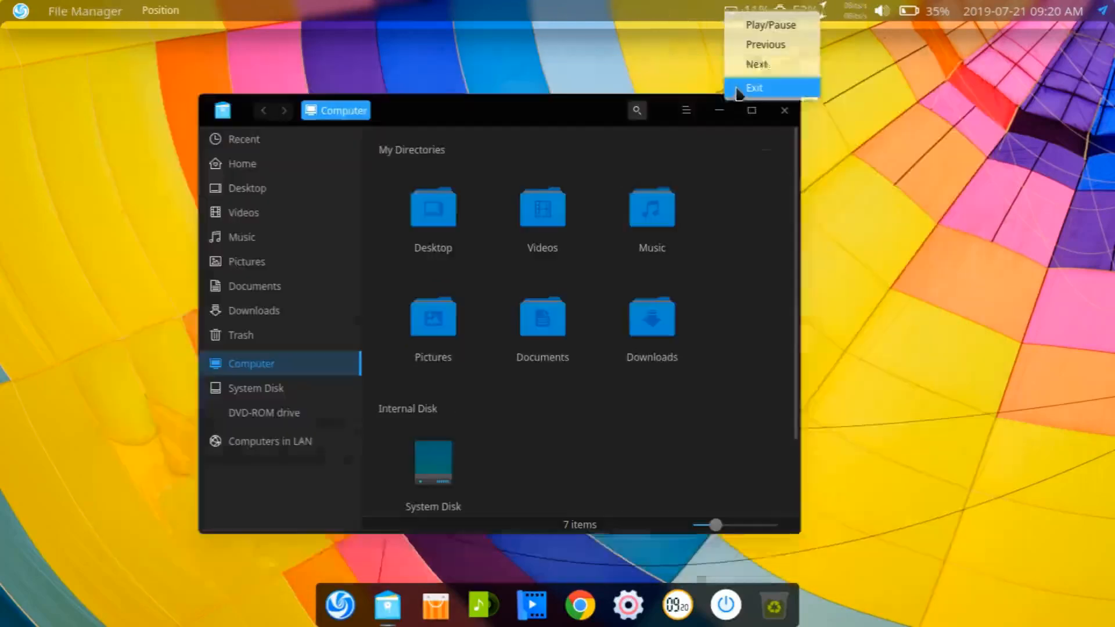
Step: Choose Exit in the Topbar menu, leaving only the desktop with the top panel
left_click(755, 88)
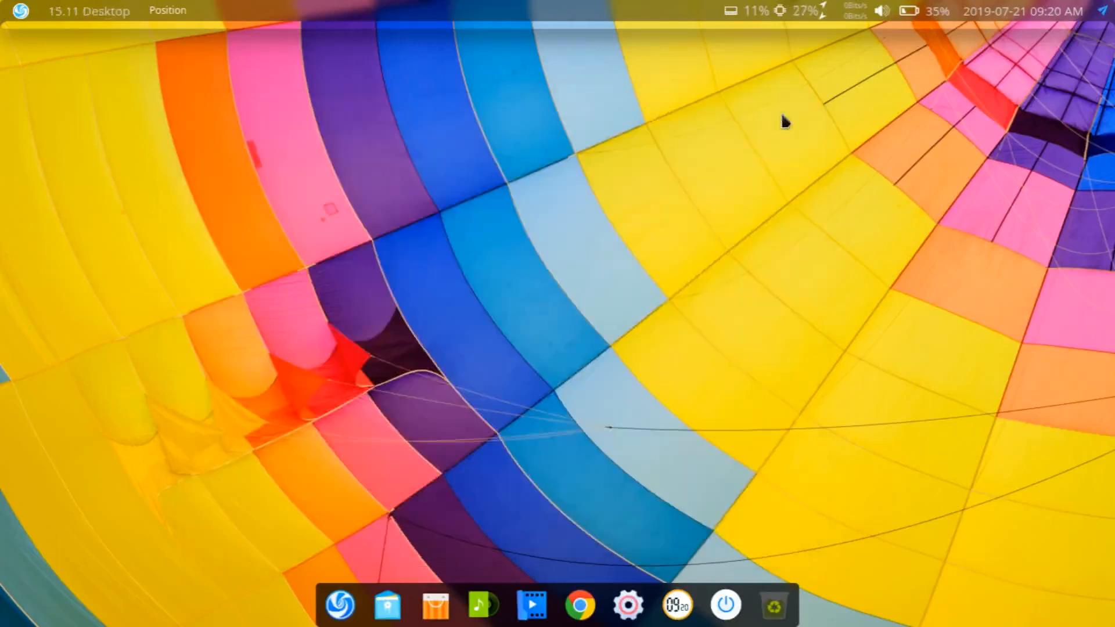
mouse_move(487, 362)
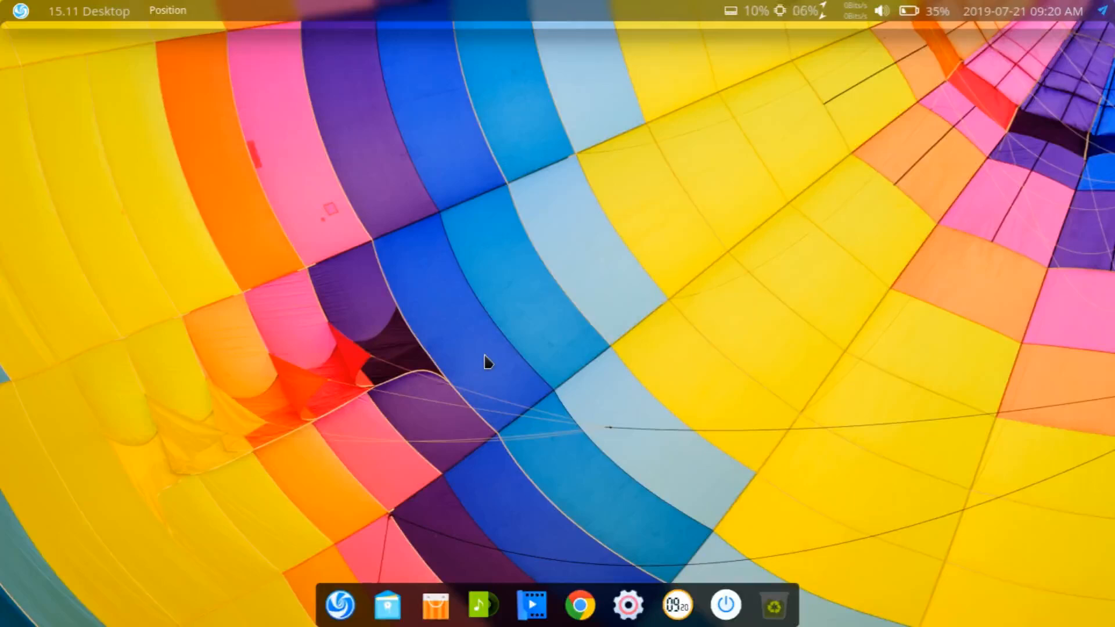
mouse_move(368, 384)
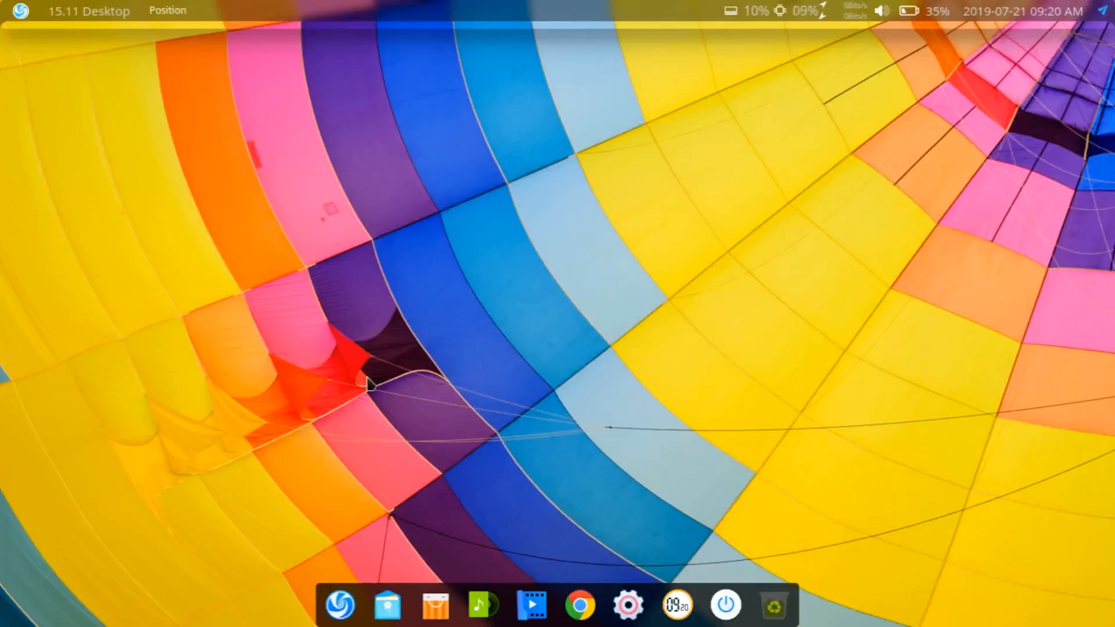